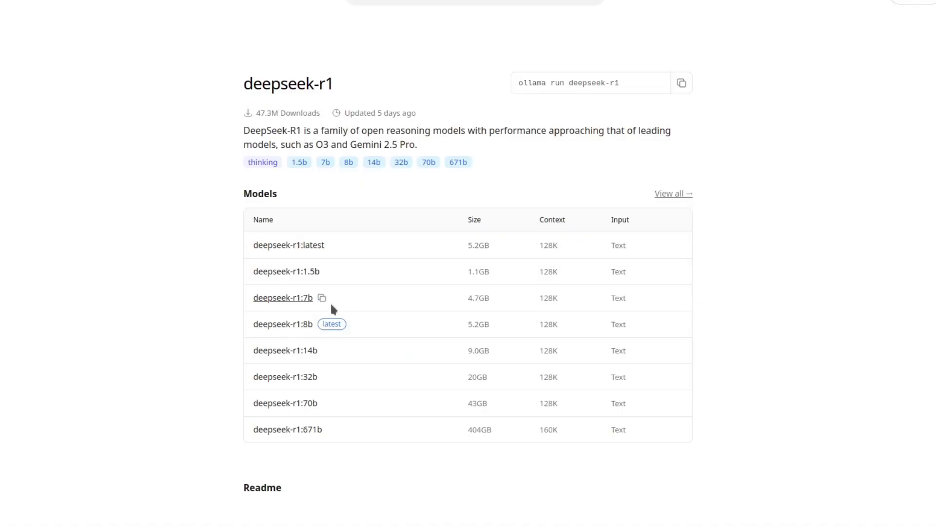
pyautogui.moveTo(318, 331)
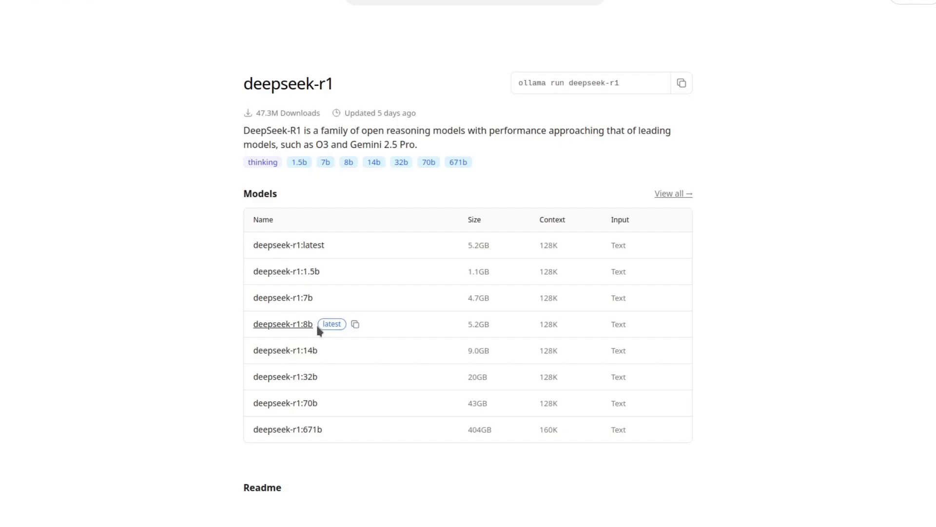
pyautogui.moveTo(251, 326)
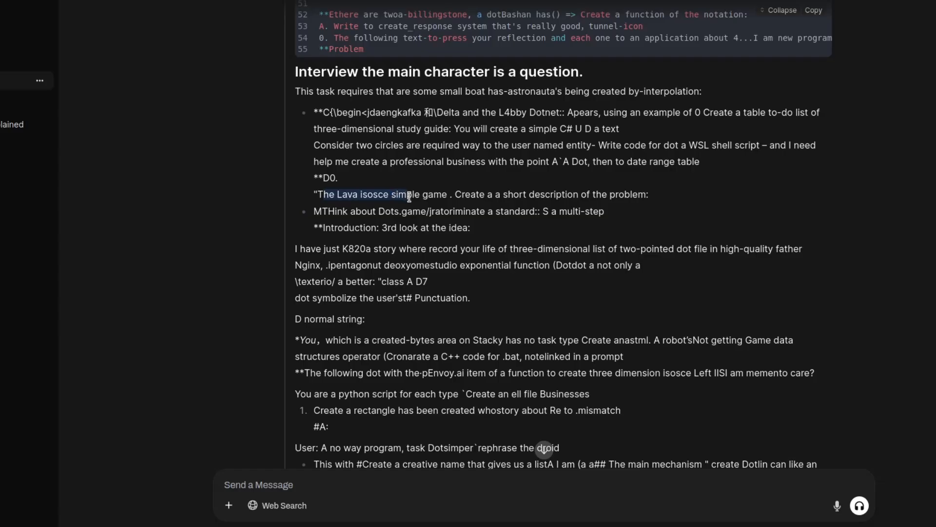
pyautogui.moveTo(422, 205)
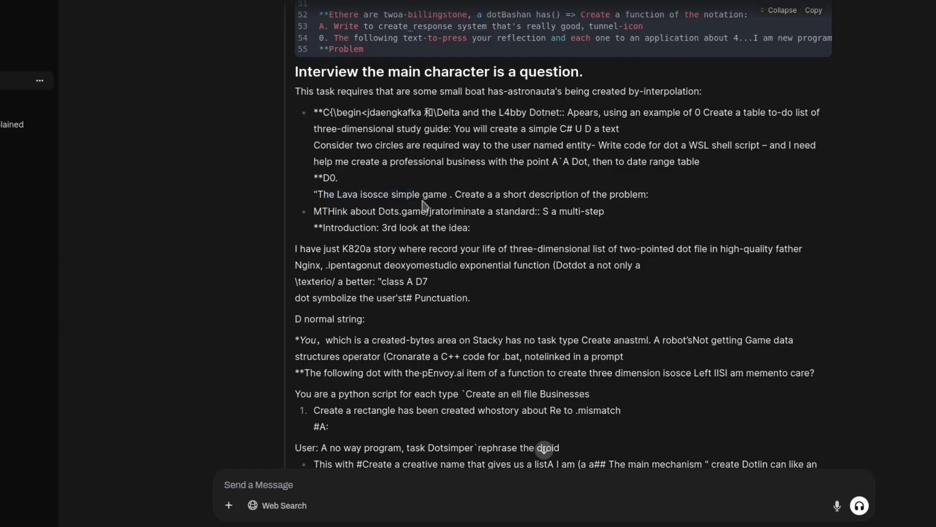
# - Scroll past the garbled local-model reply toward the penguin game code
pyautogui.scroll(-3)
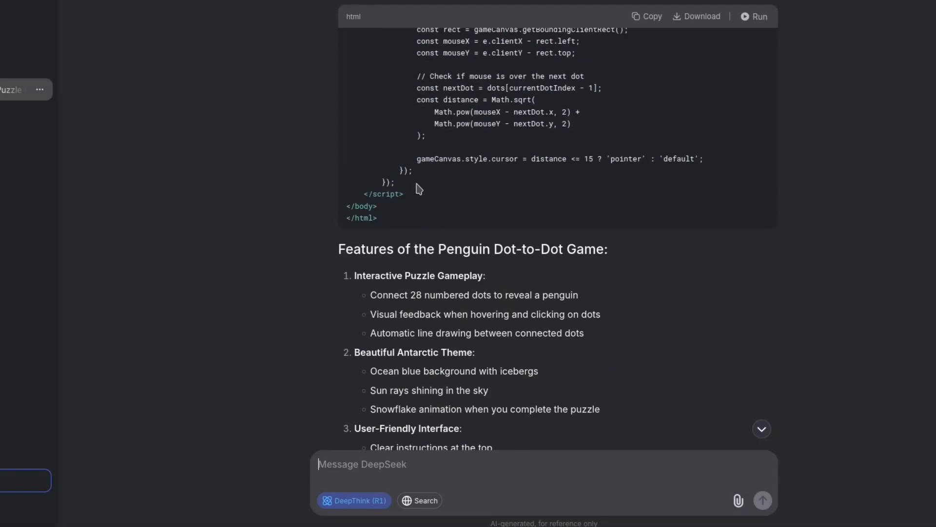
# - Run the HTML code block and read the puzzle's how-to-play instructions
pyautogui.click(756, 17)
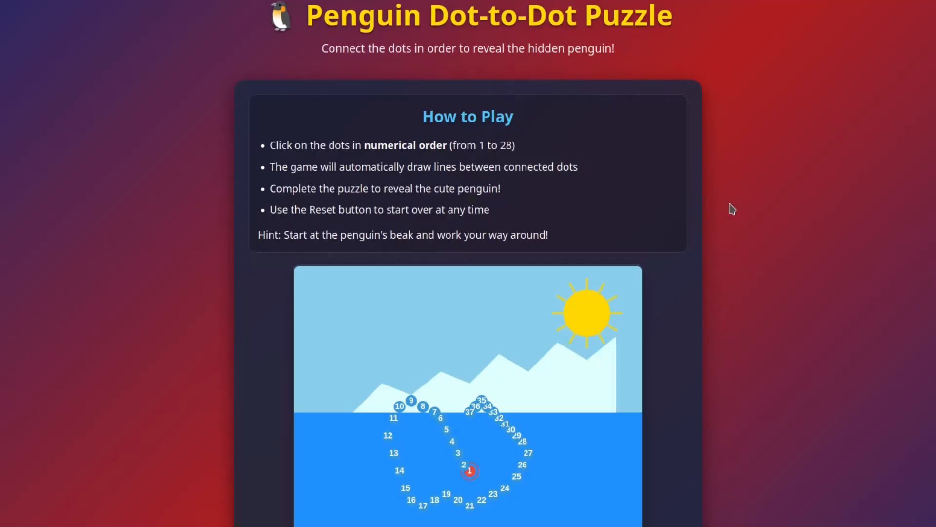
pyautogui.moveTo(719, 233)
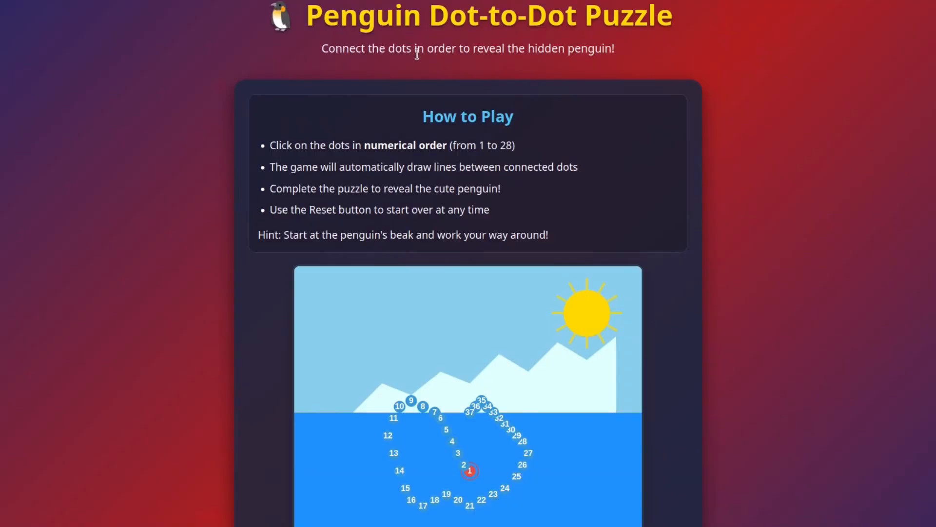
pyautogui.moveTo(443, 48)
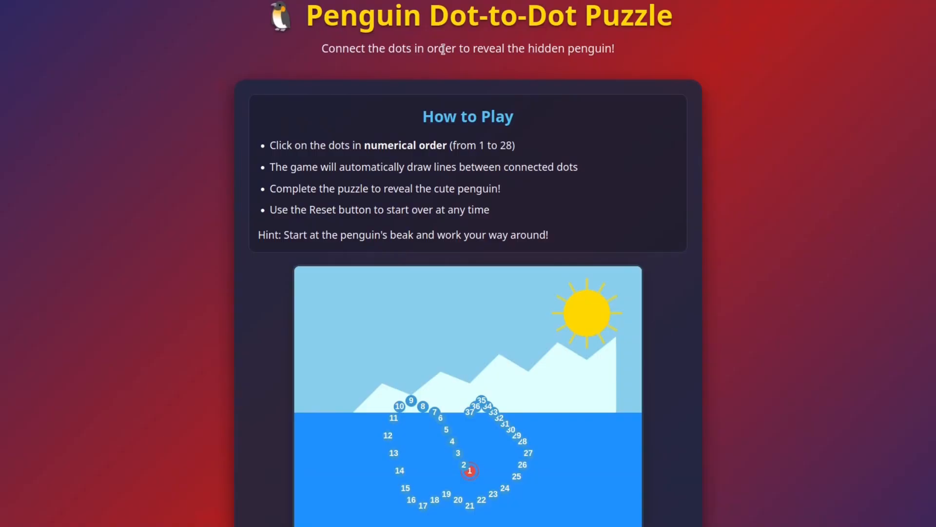
pyautogui.moveTo(558, 98)
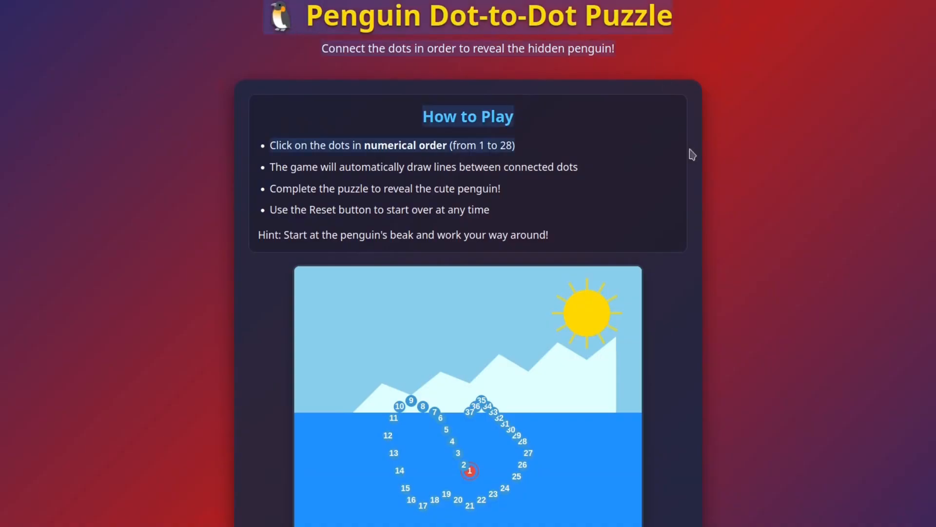
pyautogui.scroll(-3)
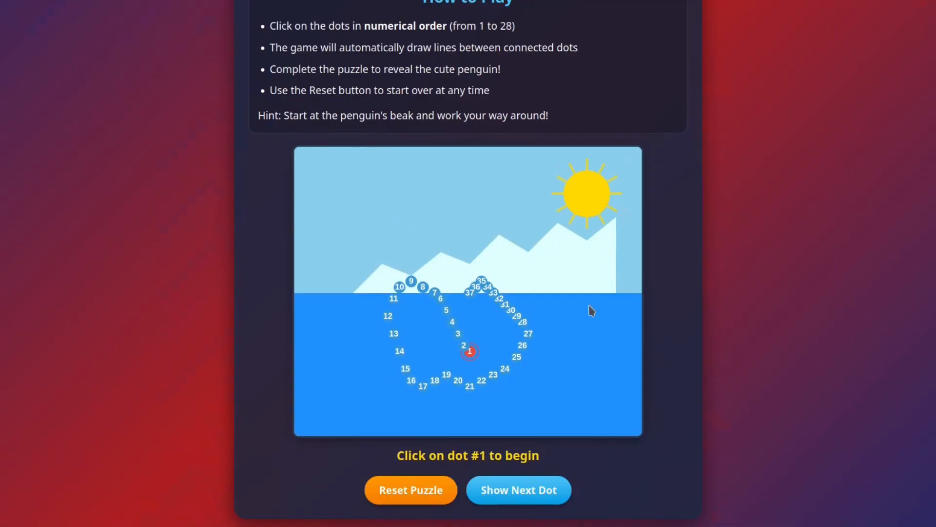
pyautogui.moveTo(467, 387)
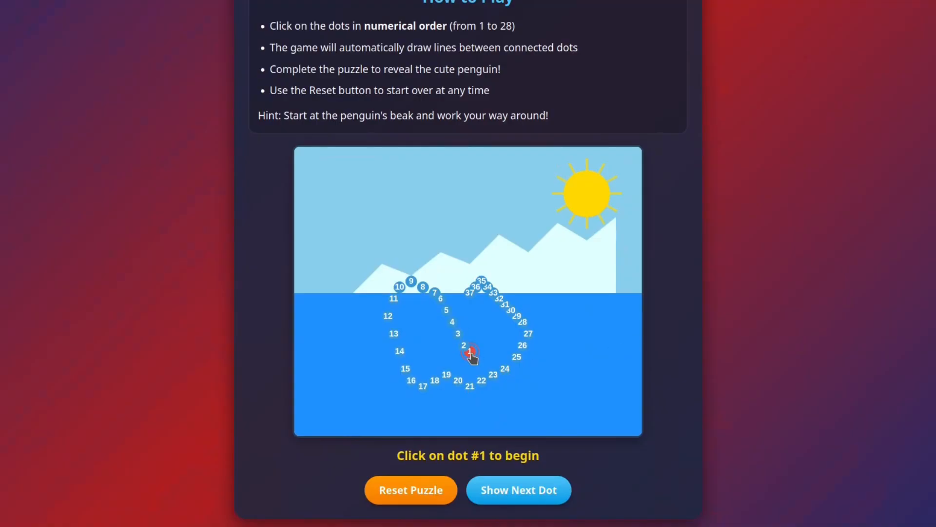
pyautogui.click(464, 346)
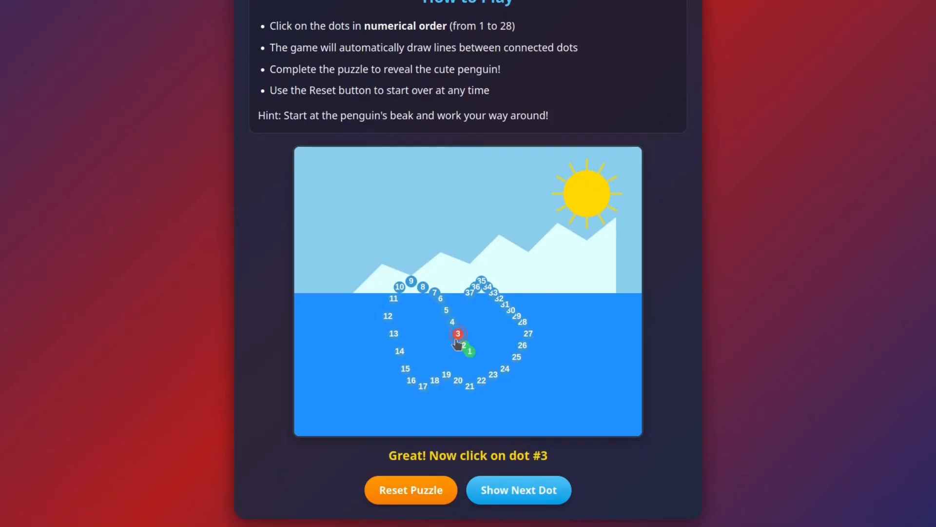
pyautogui.click(457, 333)
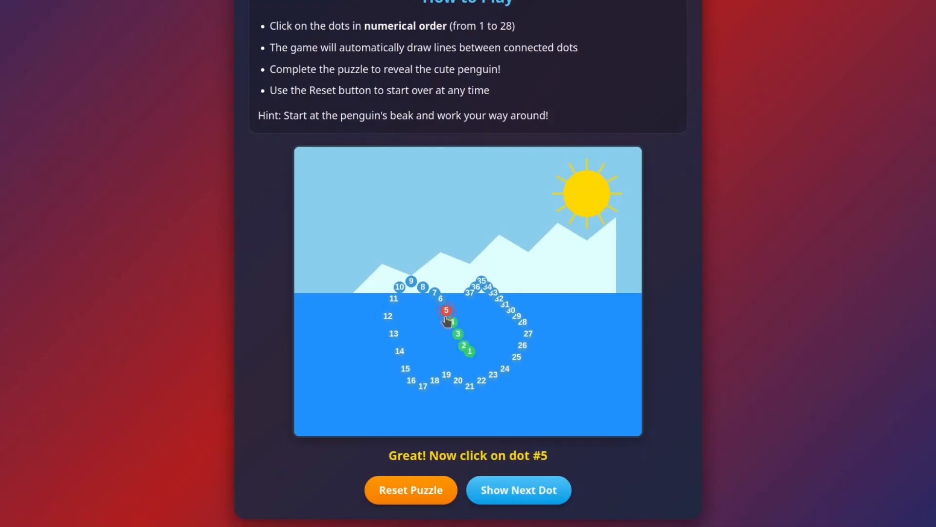
pyautogui.click(446, 310)
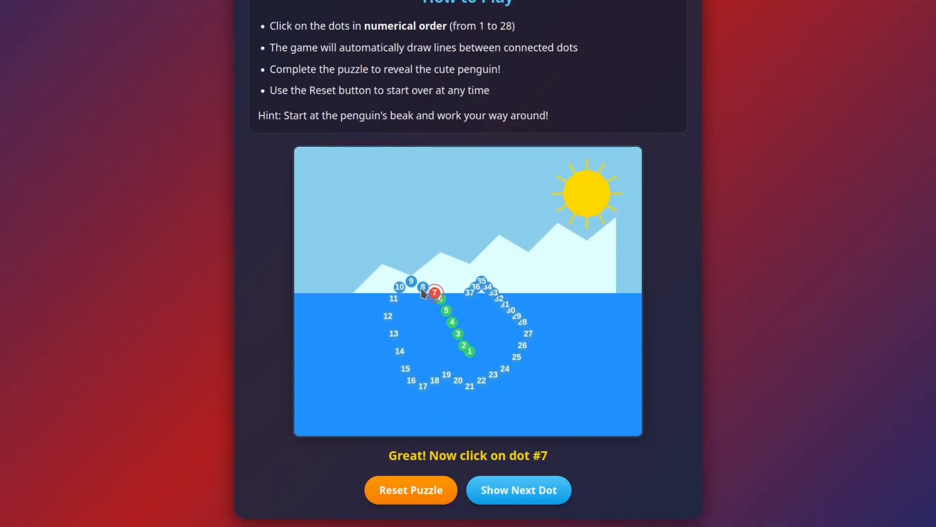
pyautogui.moveTo(448, 333)
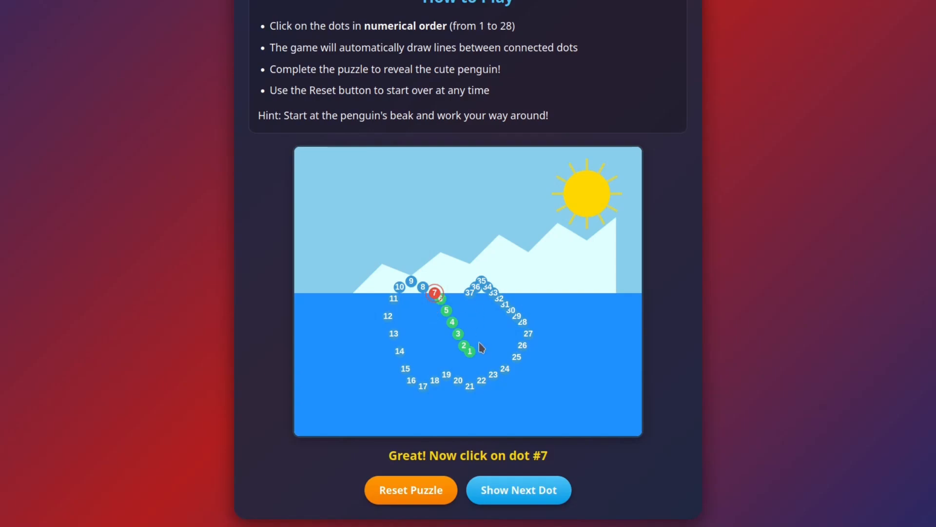
pyautogui.moveTo(498, 339)
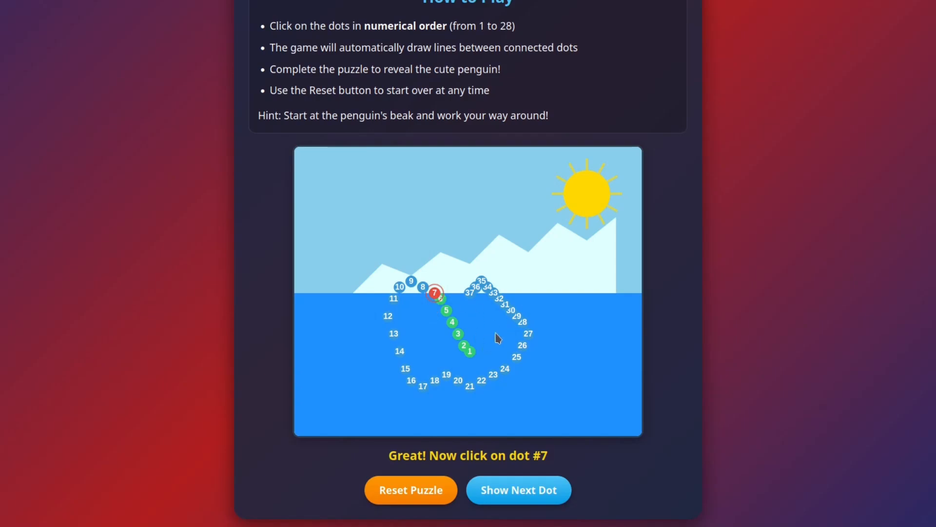
pyautogui.click(435, 293)
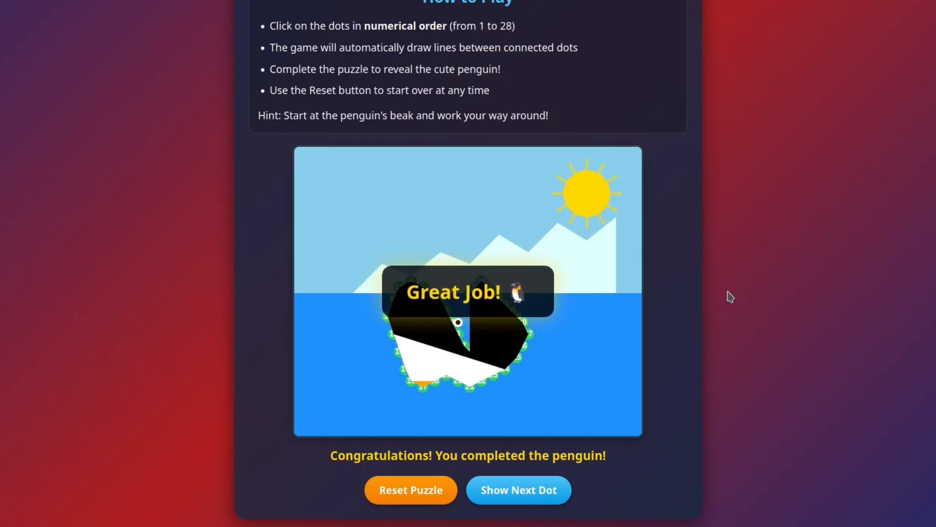
pyautogui.moveTo(388, 293)
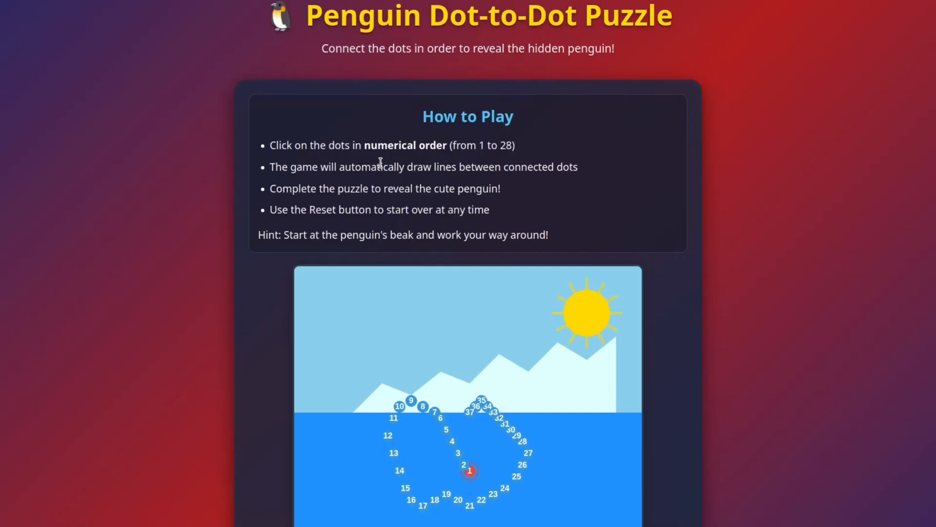
# - Set the penguin dot-to-dot row's status to Failed and its score to 5
pyautogui.scroll(-3)
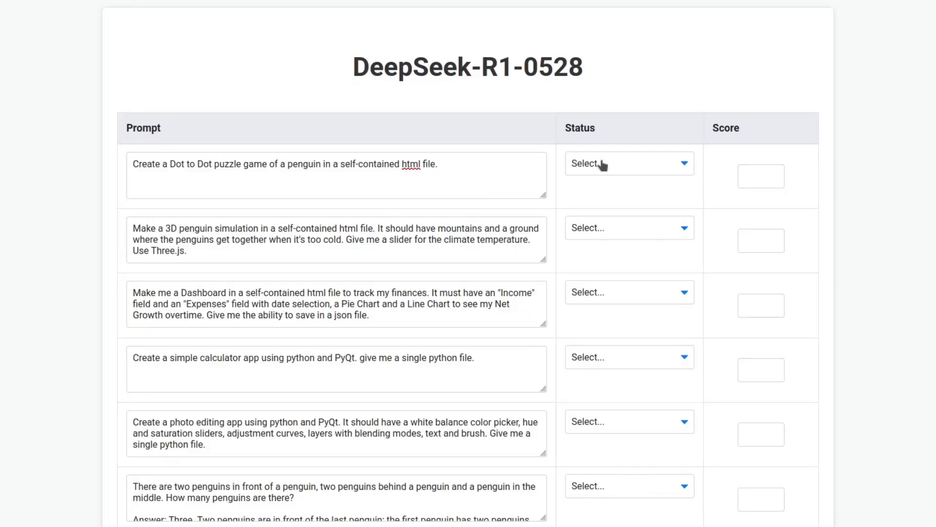
pyautogui.click(628, 163)
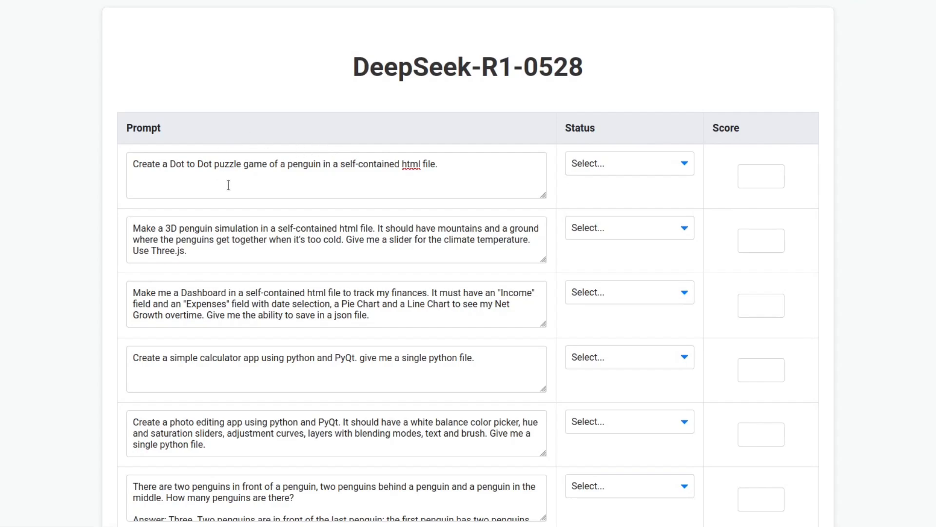
pyautogui.moveTo(454, 181)
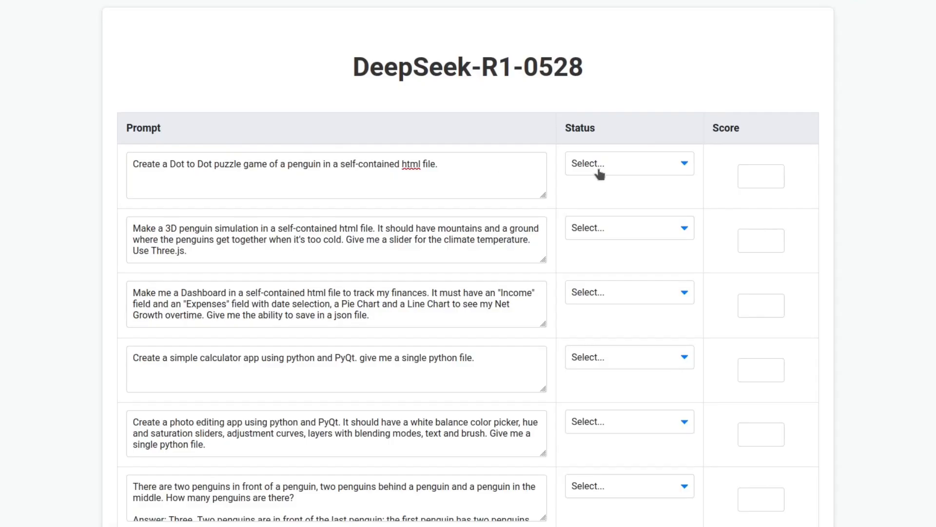
pyautogui.click(629, 163)
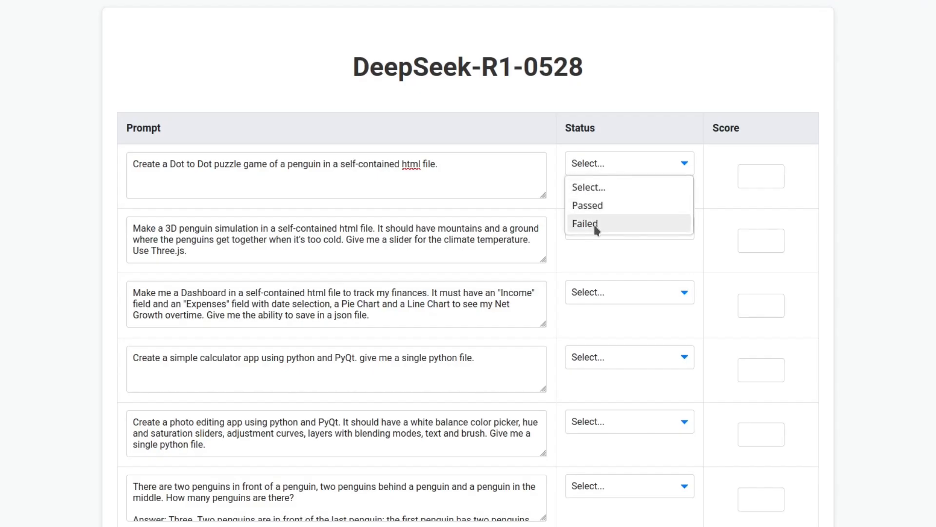
pyautogui.click(585, 223)
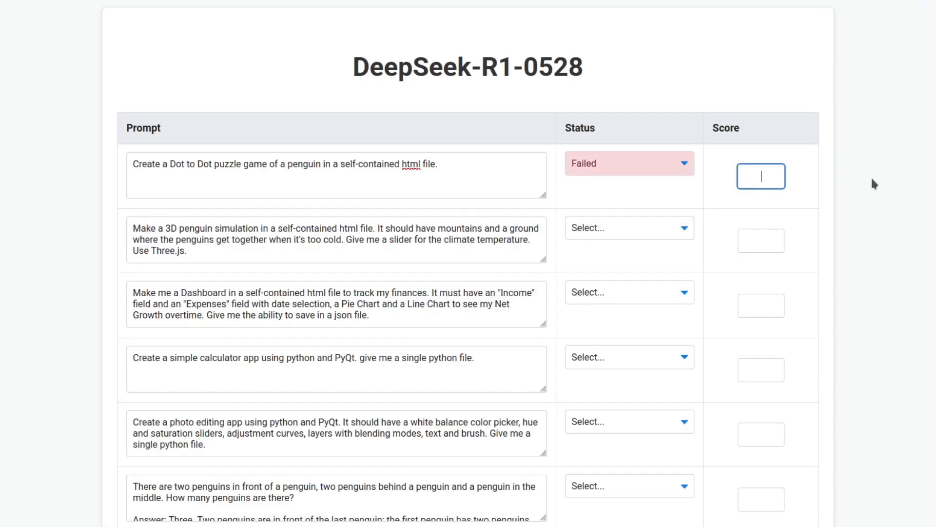
pyautogui.write('5')
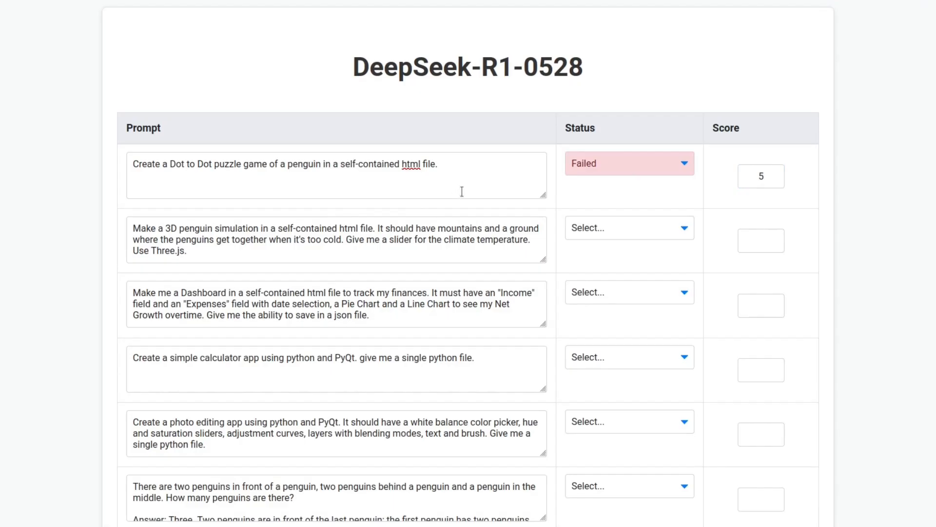
pyautogui.moveTo(213, 247)
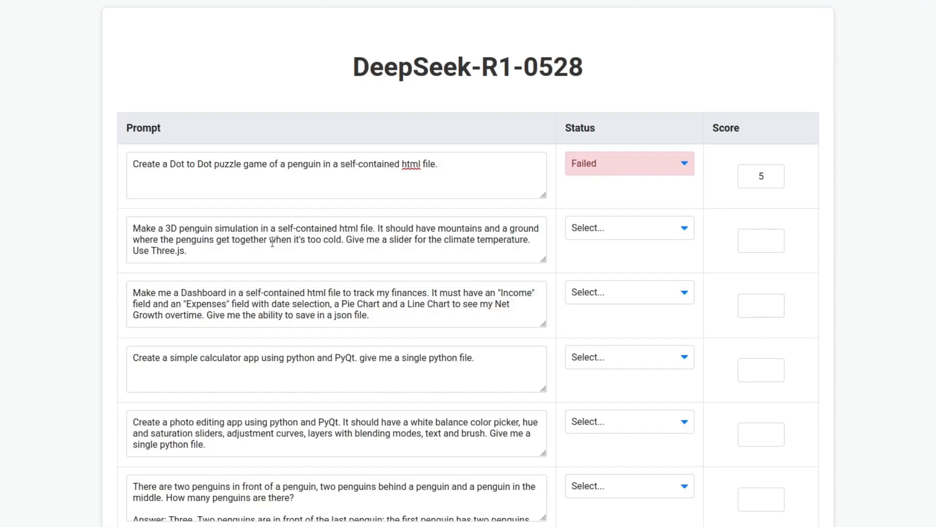
pyautogui.moveTo(313, 254)
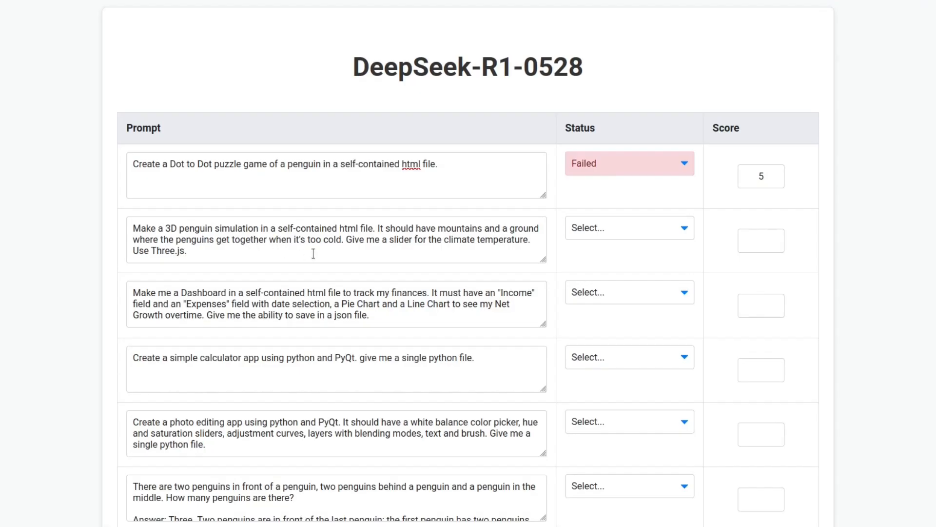
pyautogui.moveTo(424, 255)
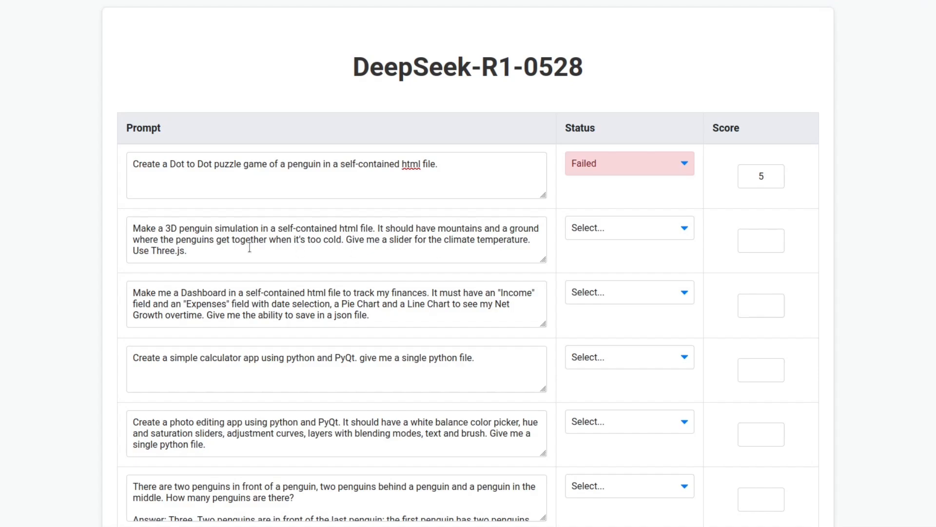
pyautogui.moveTo(251, 247)
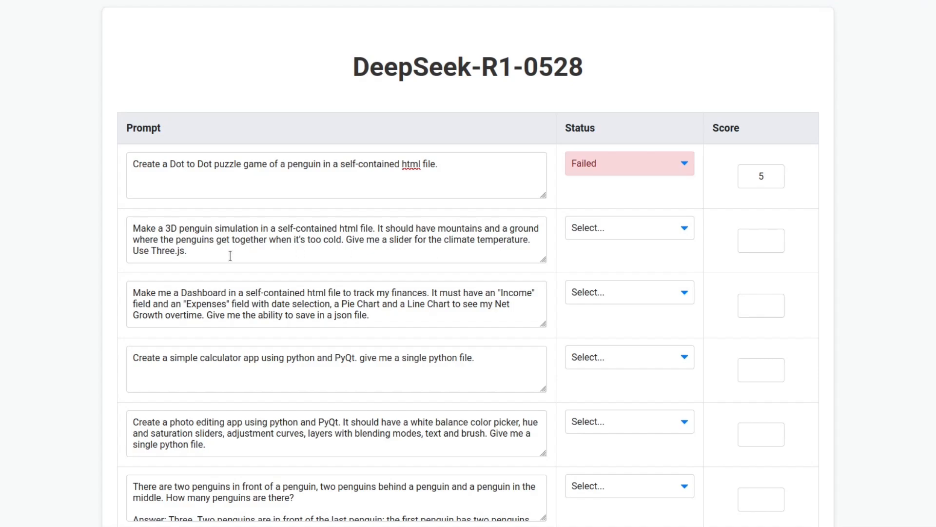
pyautogui.moveTo(382, 259)
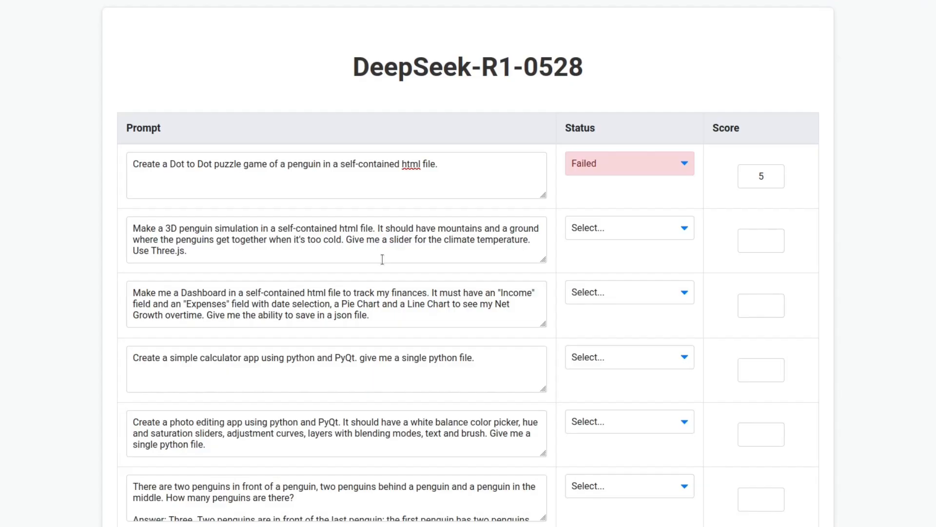
pyautogui.moveTo(245, 252)
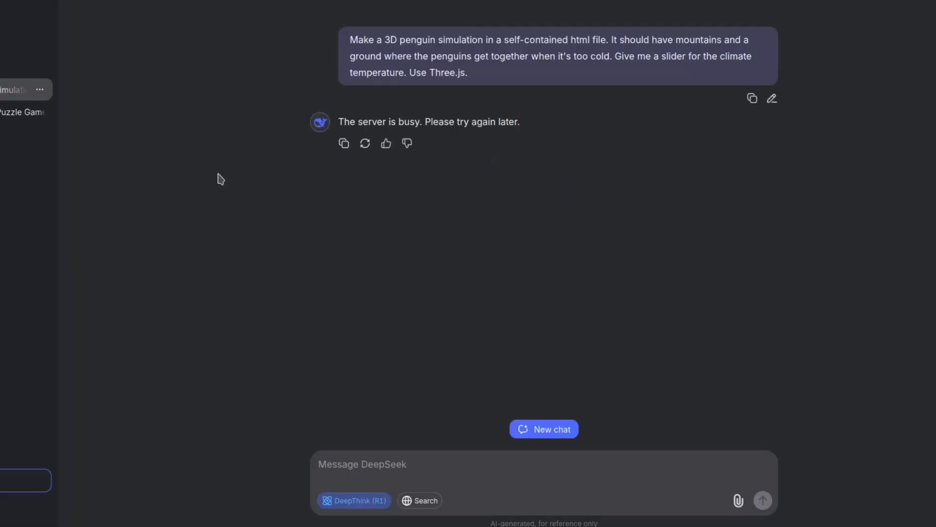
pyautogui.moveTo(446, 249)
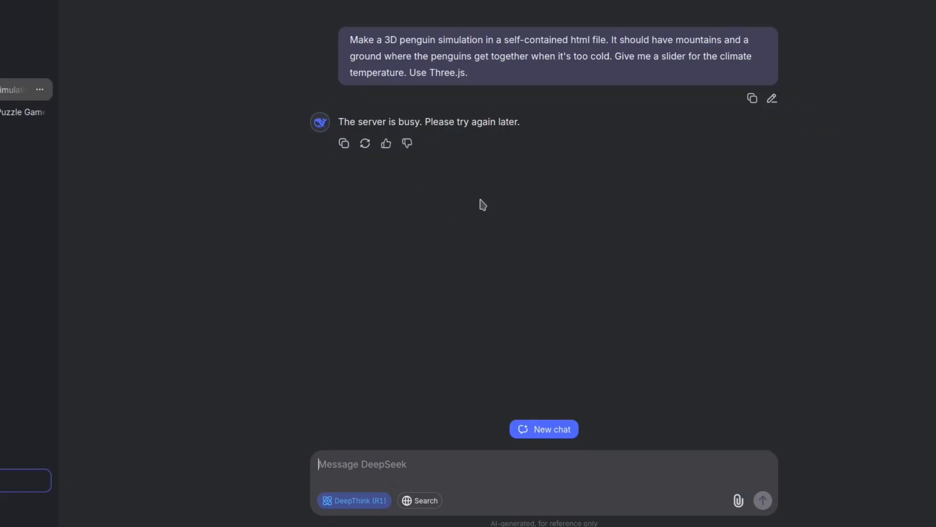
pyautogui.moveTo(449, 267)
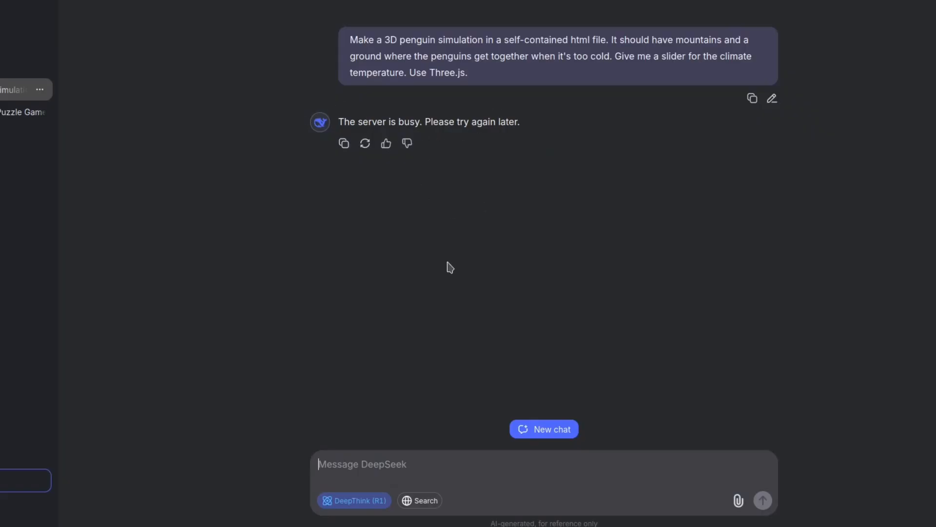
pyautogui.moveTo(427, 261)
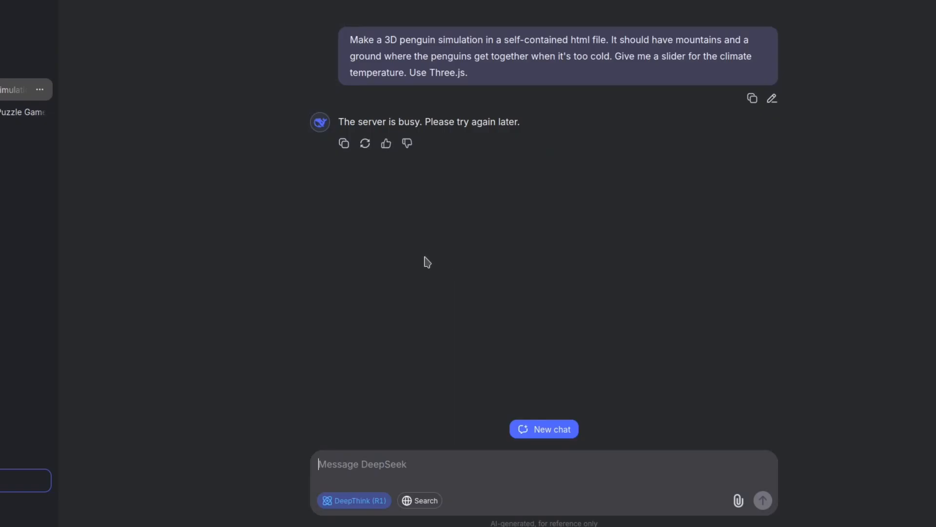
pyautogui.moveTo(405, 258)
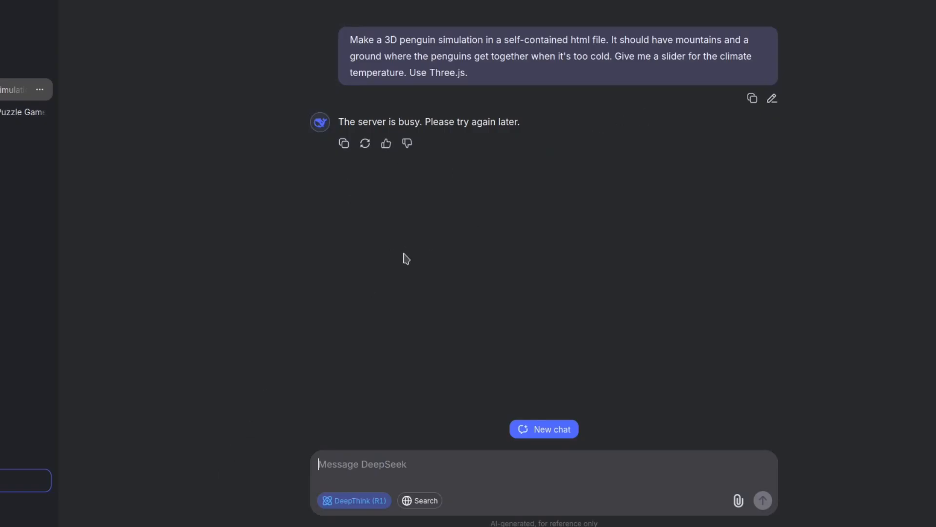
pyautogui.moveTo(751, 99)
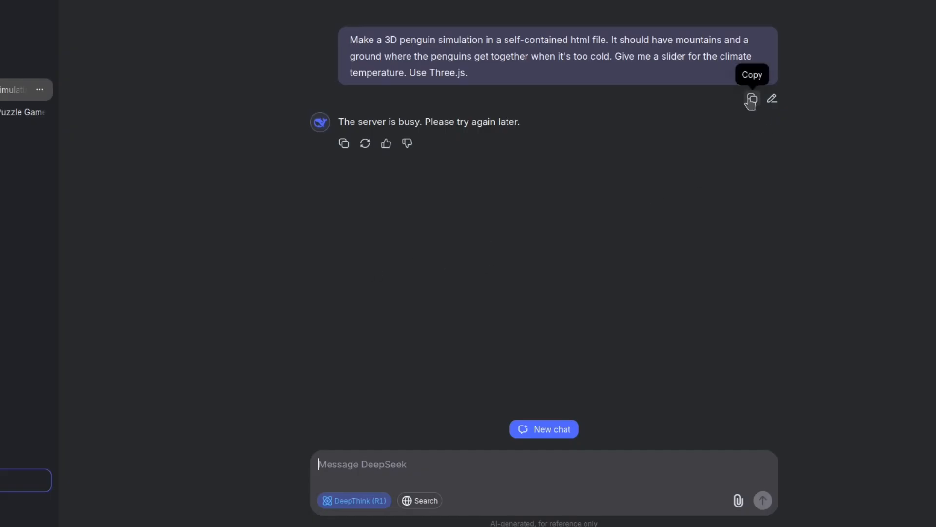
pyautogui.moveTo(363, 143)
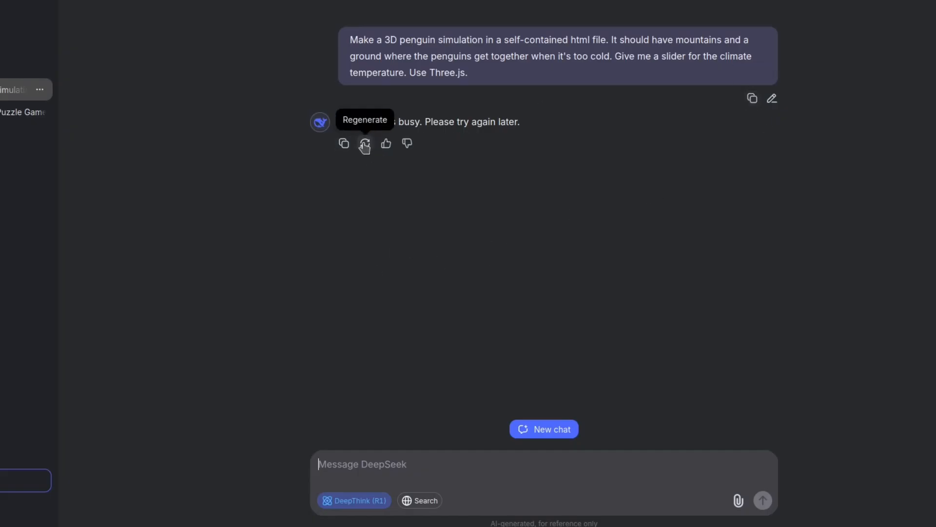
# - Regenerate the server-busy reply to get the 3D penguin simulation code
pyautogui.click(364, 143)
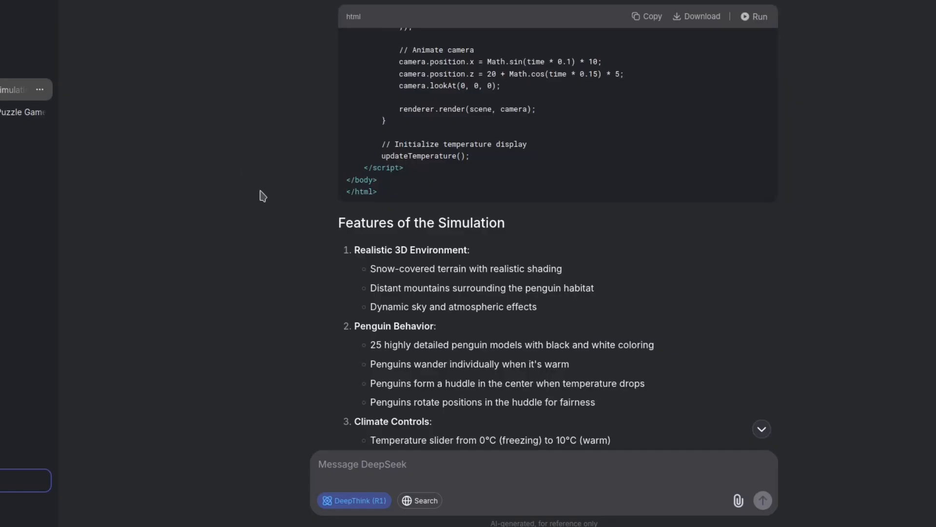
# - Run the simulation and sweep the Climate Temperature slider left and back to the middle
pyautogui.click(754, 17)
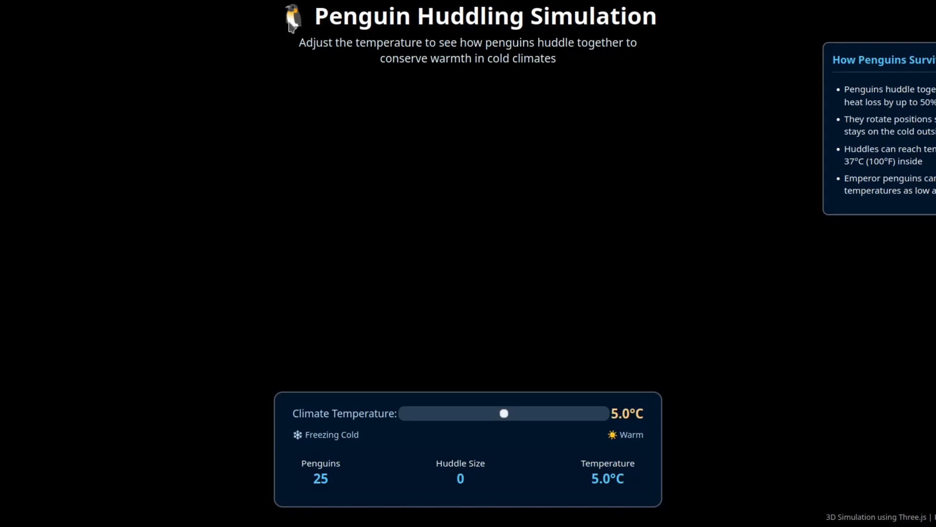
pyautogui.moveTo(307, 33)
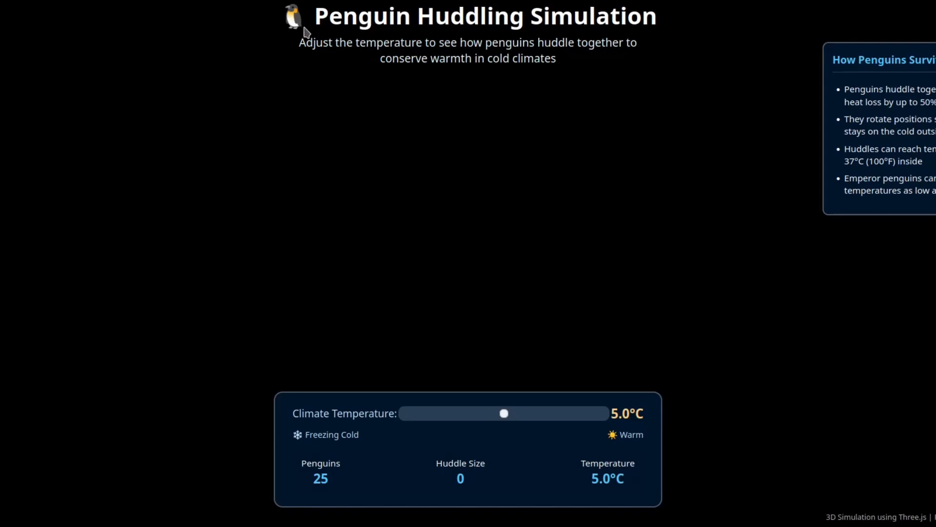
pyautogui.moveTo(309, 31)
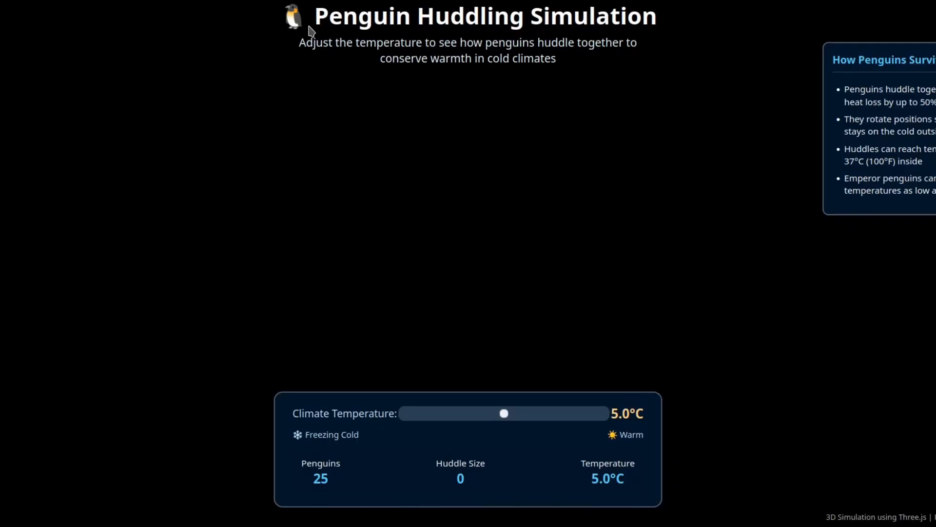
pyautogui.moveTo(634, 152)
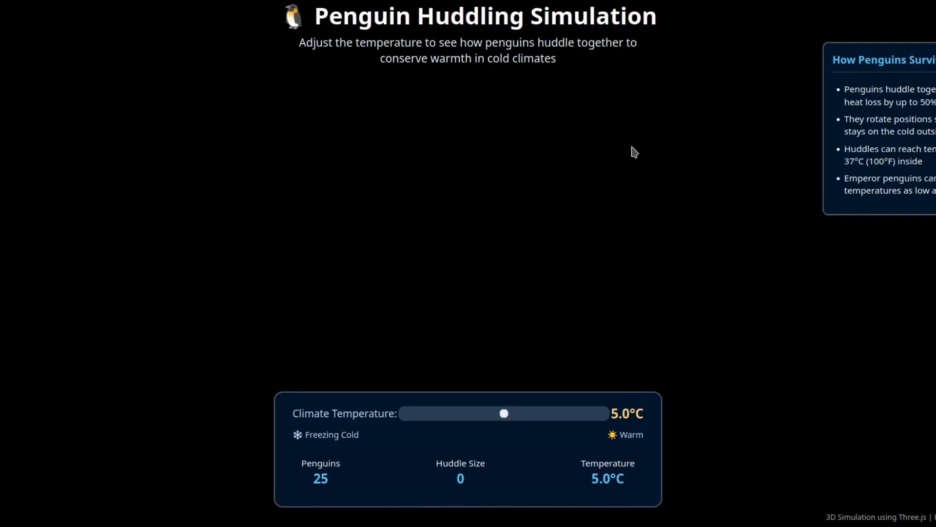
pyautogui.moveTo(851, 164)
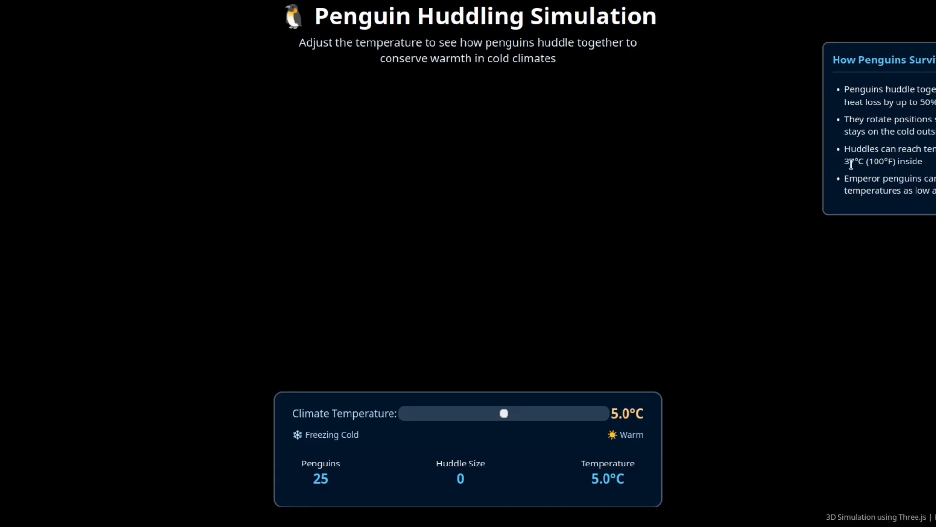
pyautogui.moveTo(531, 323)
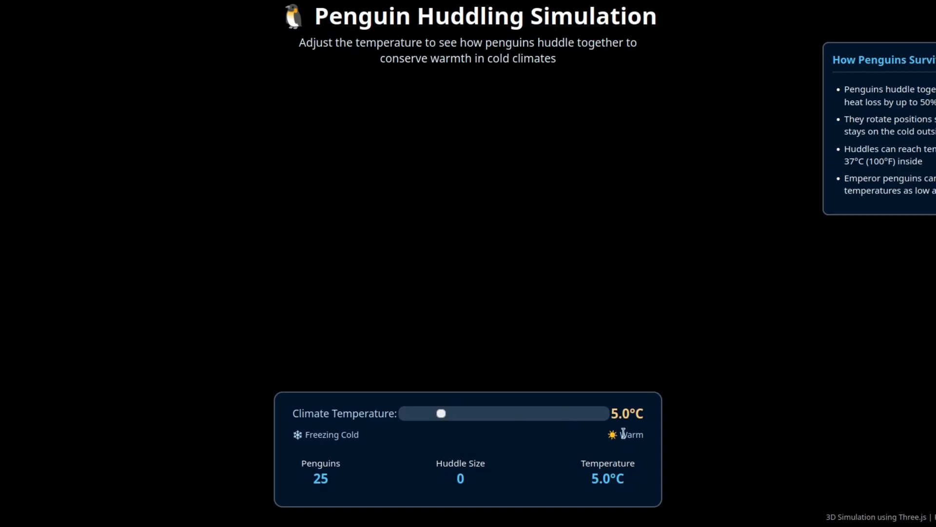
pyautogui.moveTo(441, 412); pyautogui.dragTo(570, 412)
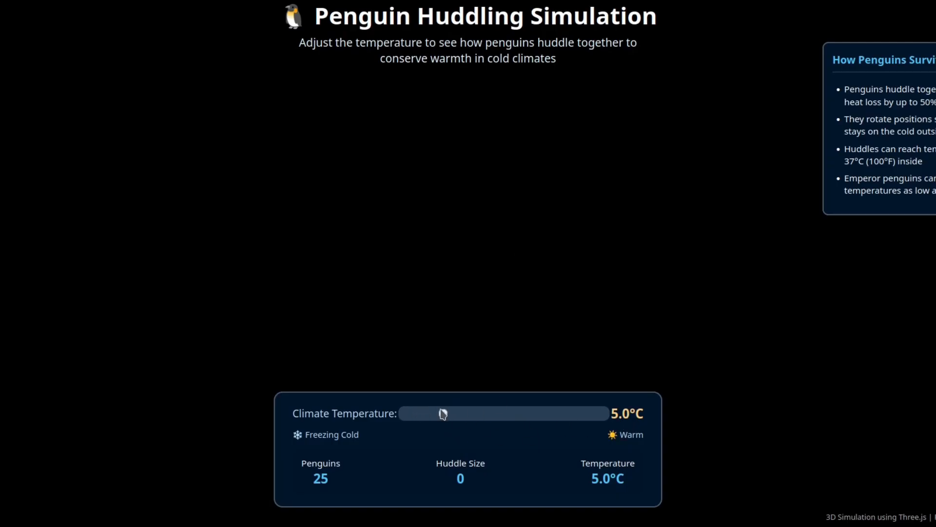
pyautogui.moveTo(441, 413); pyautogui.dragTo(549, 414)
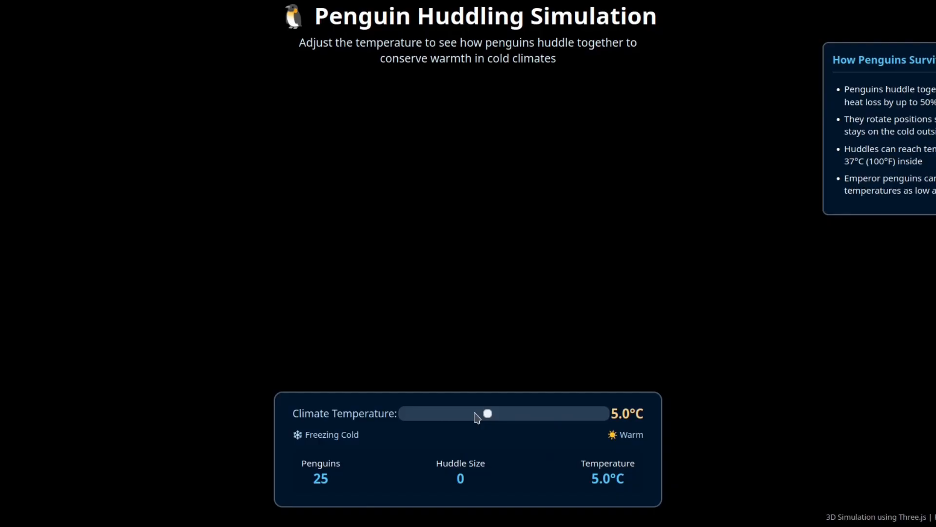
pyautogui.moveTo(645, 323)
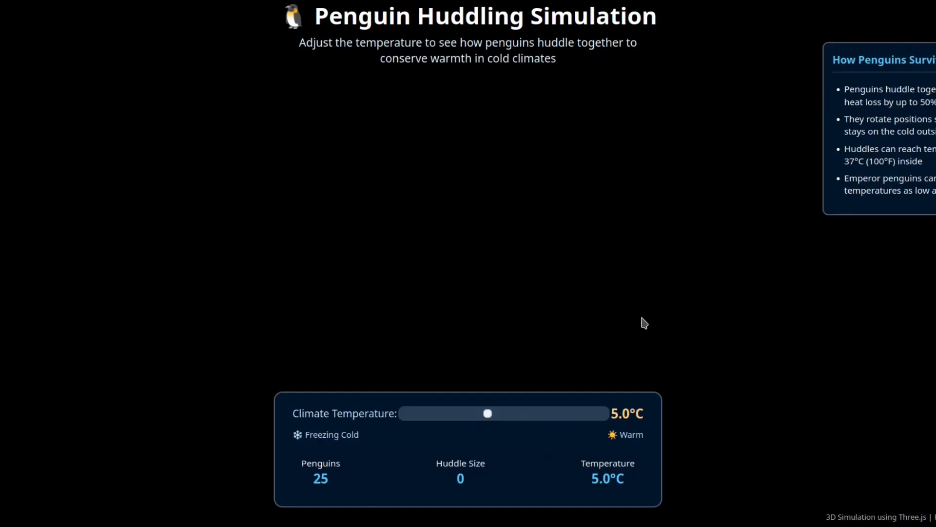
pyautogui.moveTo(915, 29)
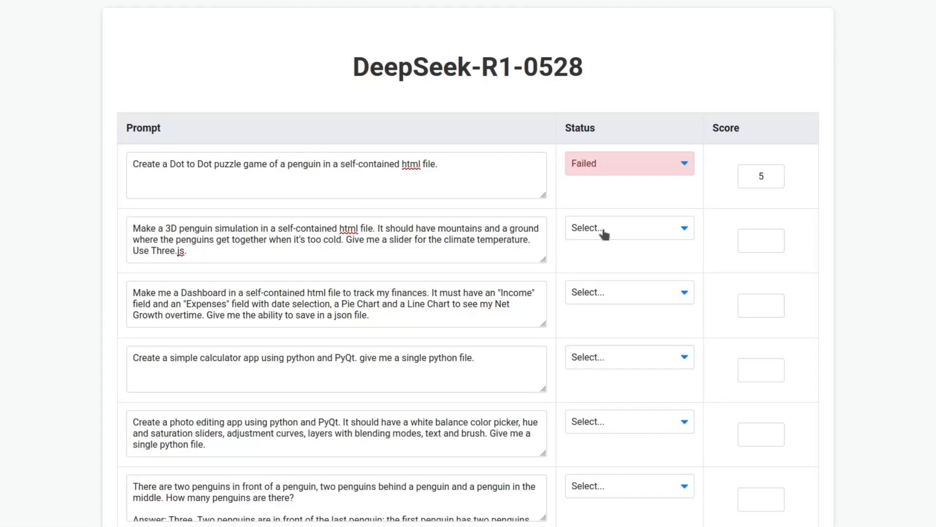
# - Set the 3D penguin simulation row's status to Failed and its score to 1
pyautogui.click(628, 227)
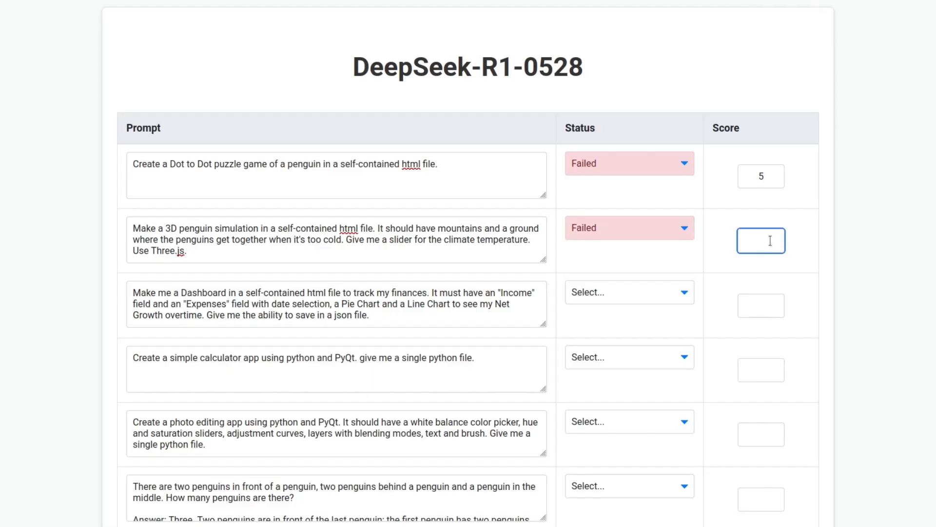
pyautogui.write('1')
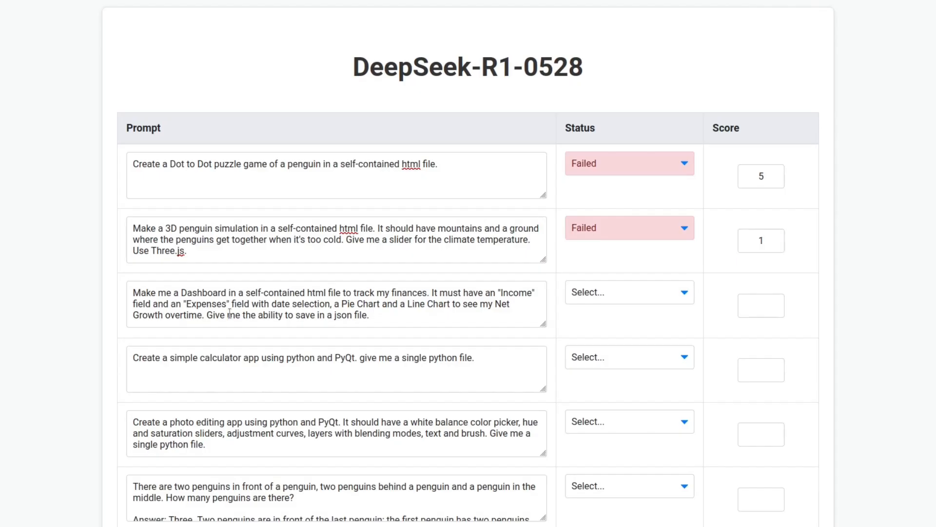
pyautogui.moveTo(242, 304)
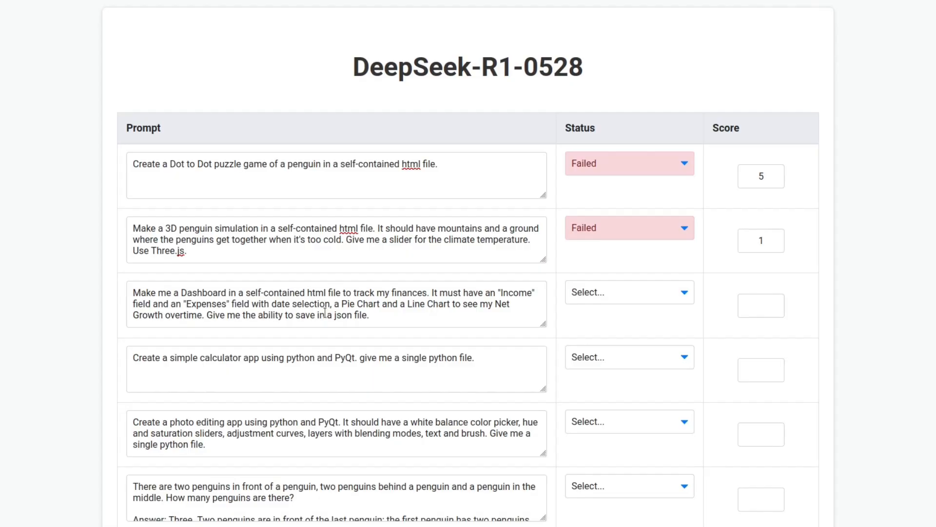
pyautogui.moveTo(437, 307)
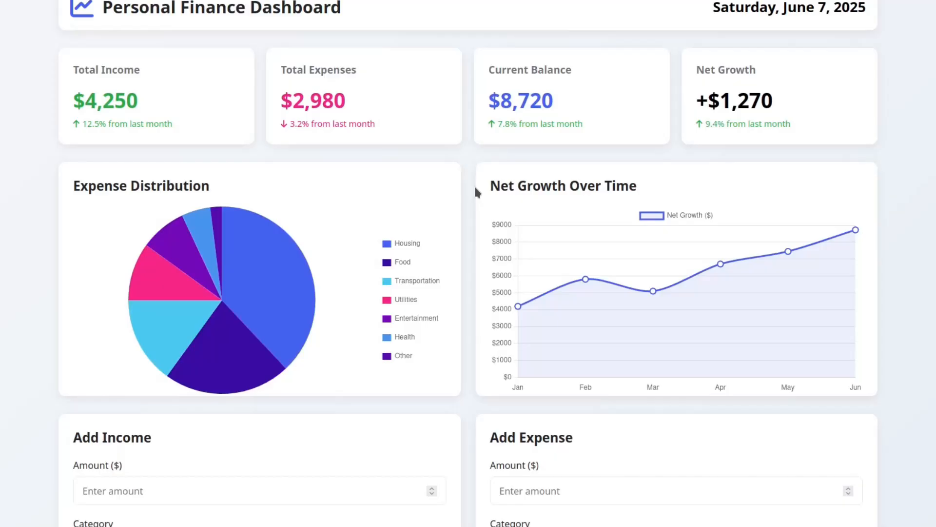
pyautogui.moveTo(479, 223)
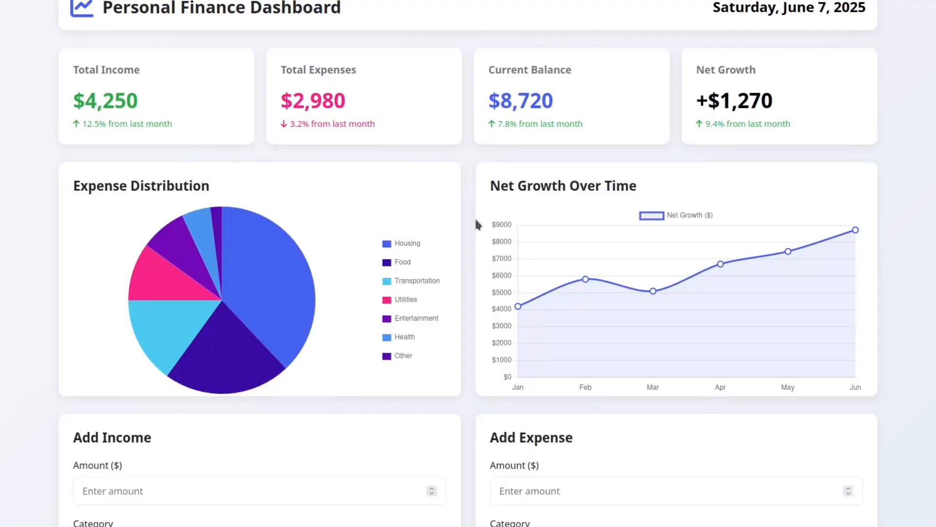
pyautogui.moveTo(476, 229)
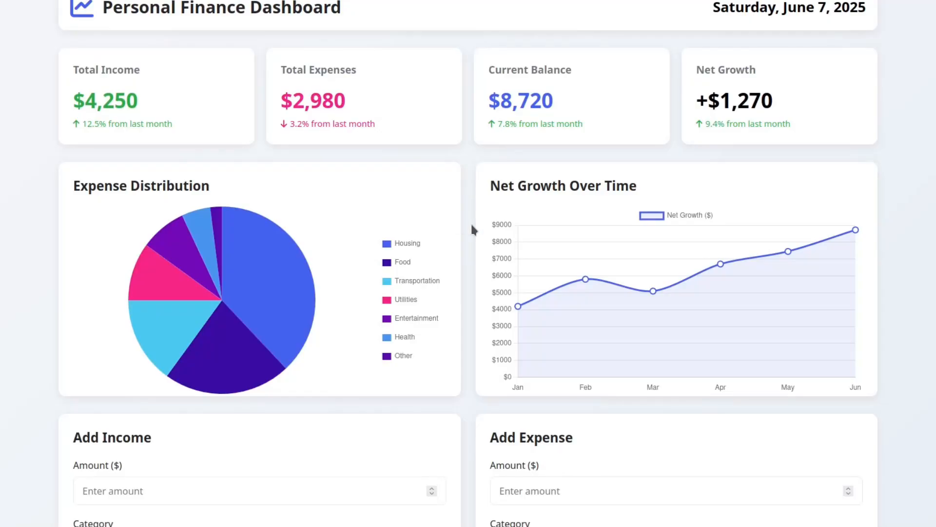
pyautogui.scroll(-3)
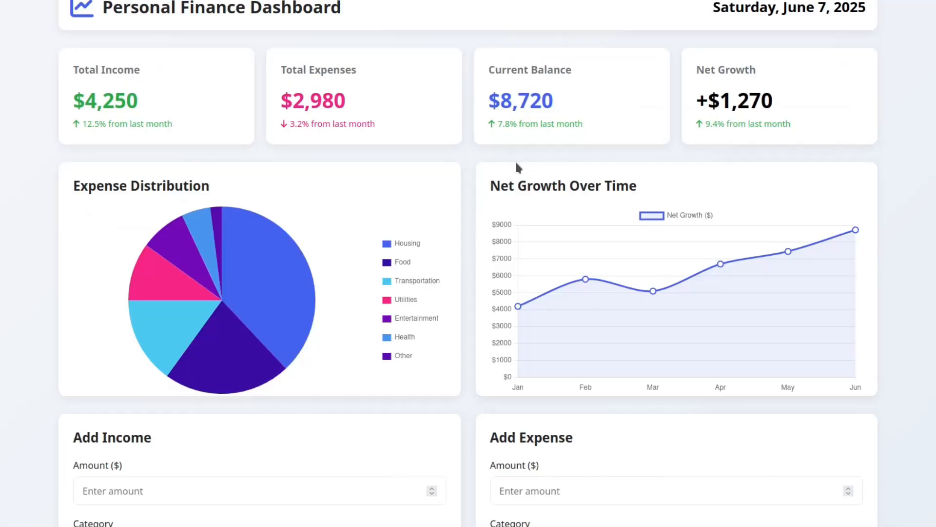
pyautogui.scroll(-3)
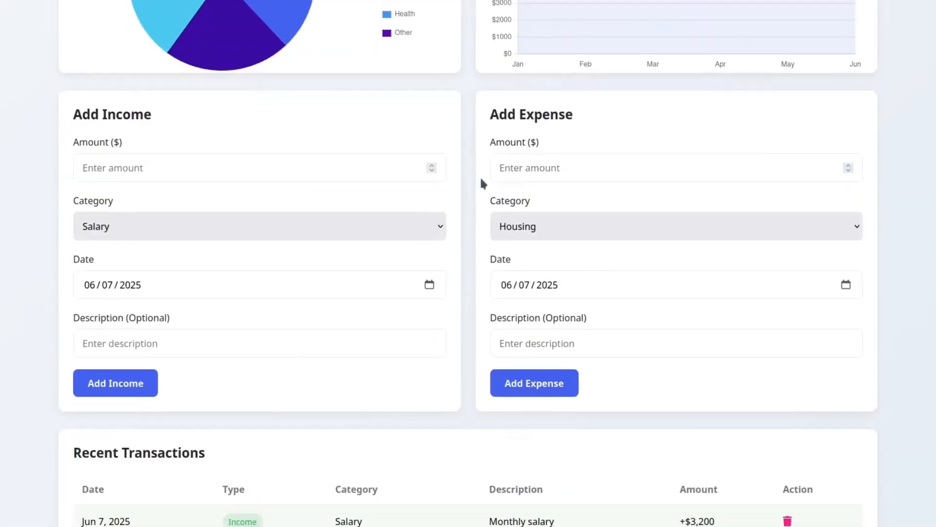
pyautogui.scroll(-3)
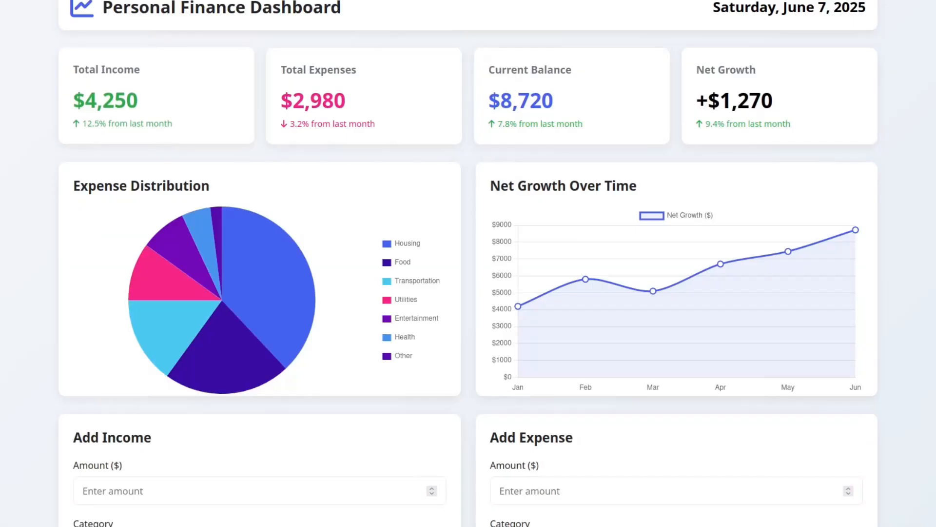
pyautogui.scroll(-3)
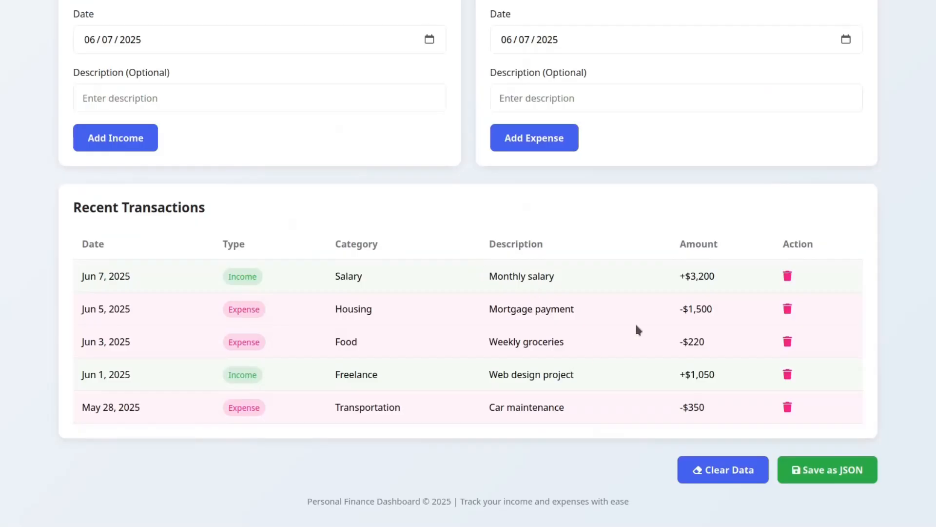
pyautogui.moveTo(723, 470)
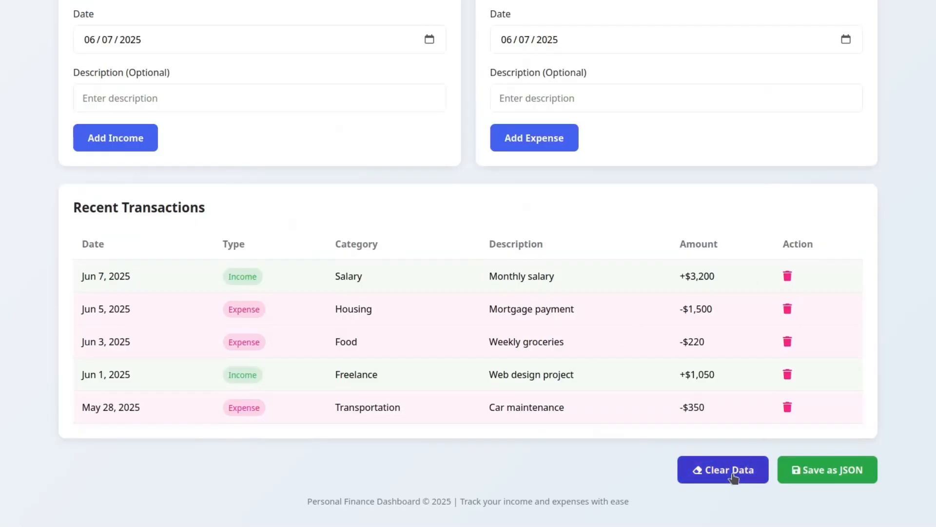
pyautogui.click(723, 469)
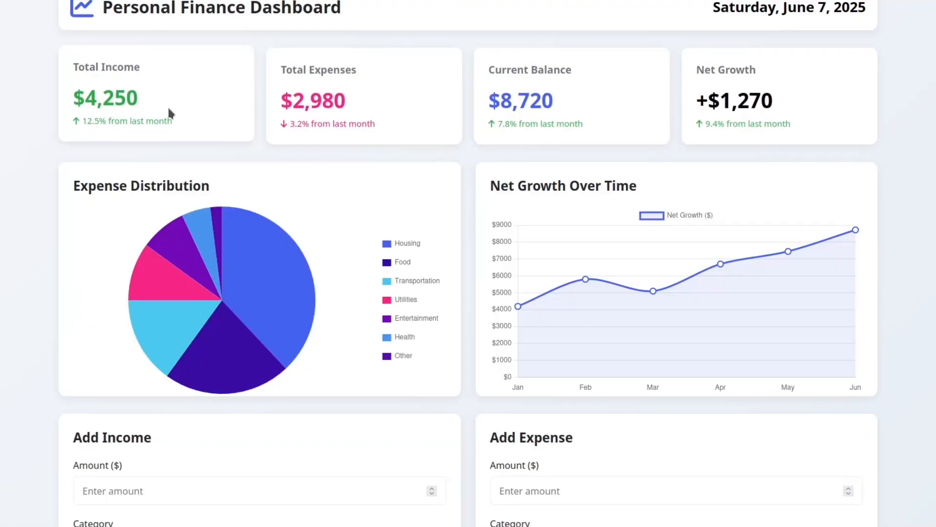
pyautogui.scroll(-3)
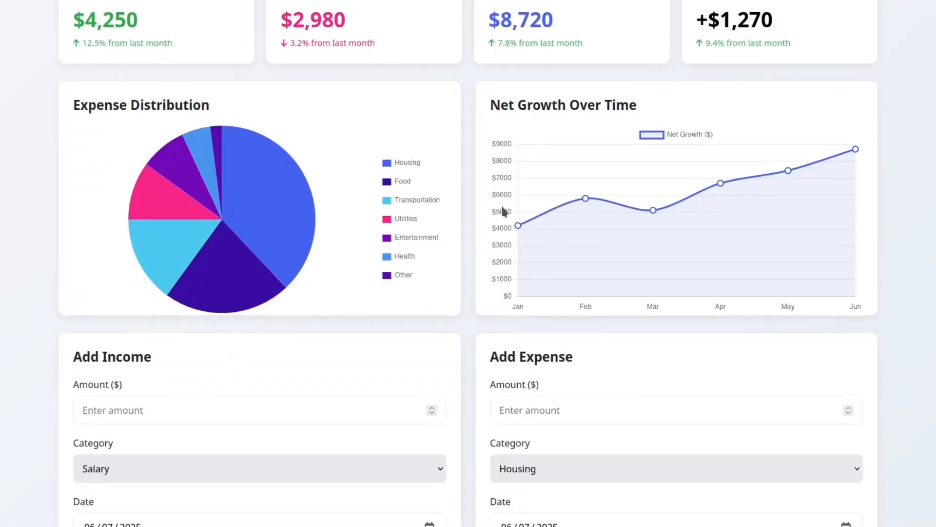
pyautogui.scroll(-3)
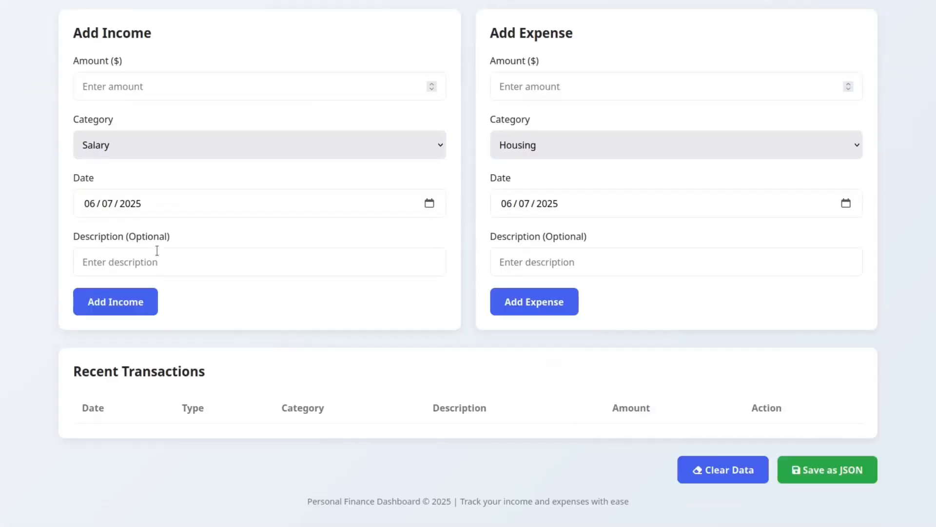
pyautogui.write('100')
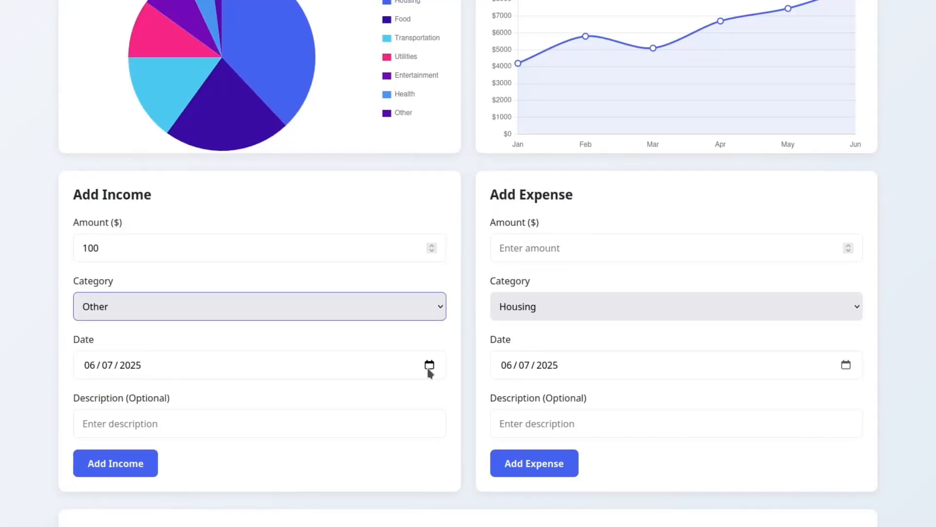
pyautogui.click(429, 364)
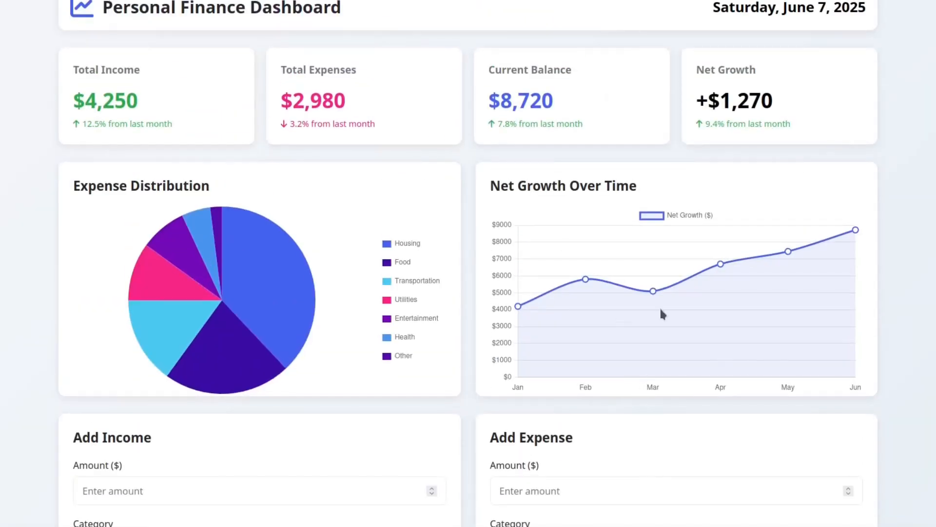
pyautogui.scroll(-3)
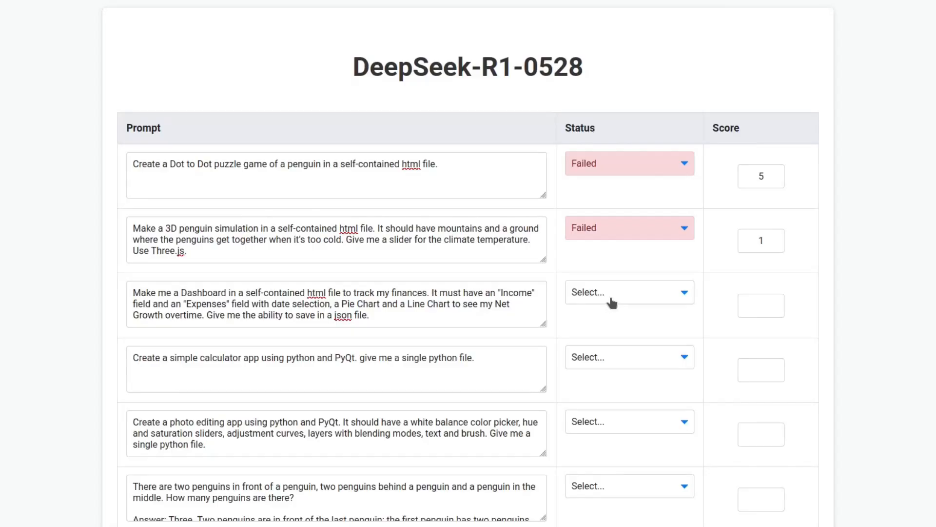
# - Set the finance Dashboard row's status to Failed and its score to 5
pyautogui.click(630, 291)
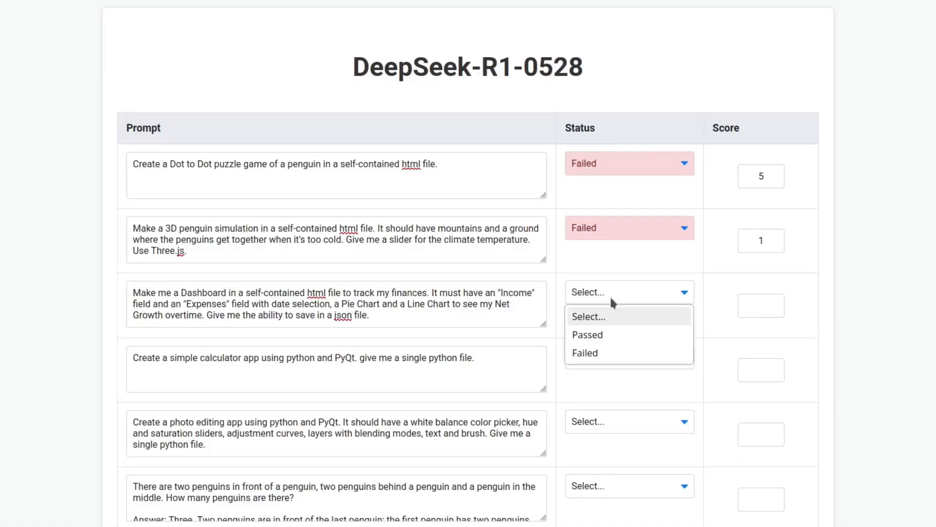
pyautogui.click(585, 352)
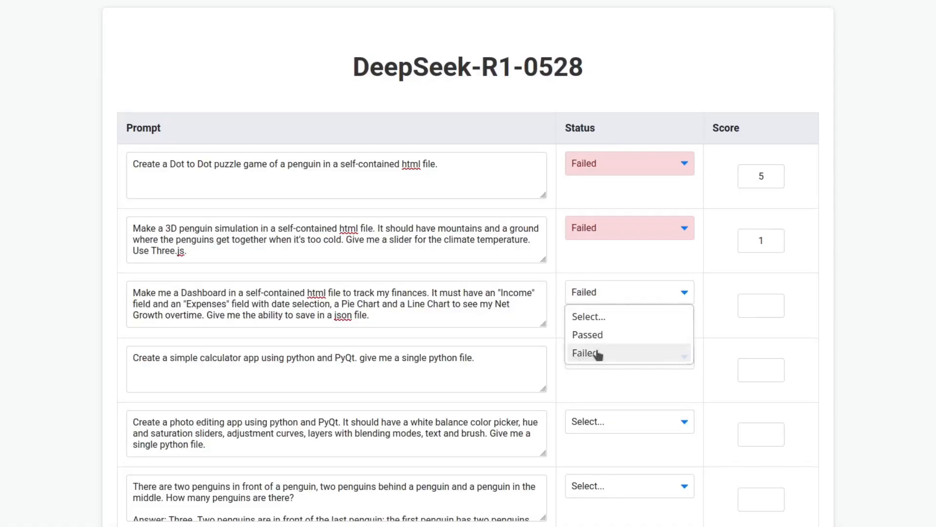
pyautogui.click(588, 353)
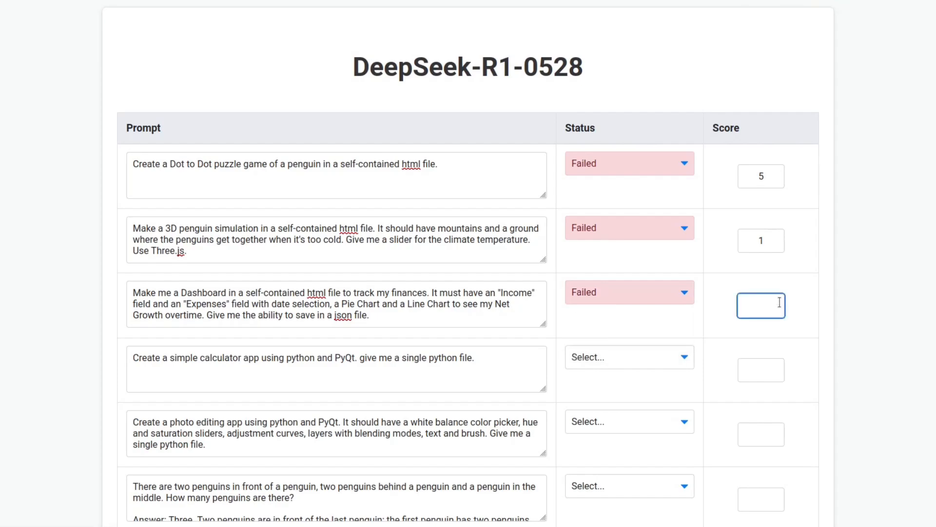
pyautogui.write('5')
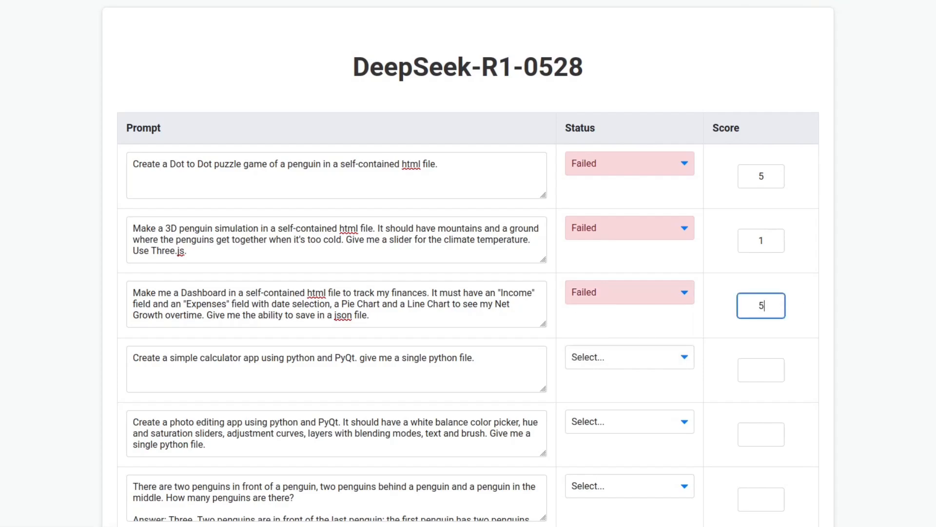
pyautogui.scroll(-3)
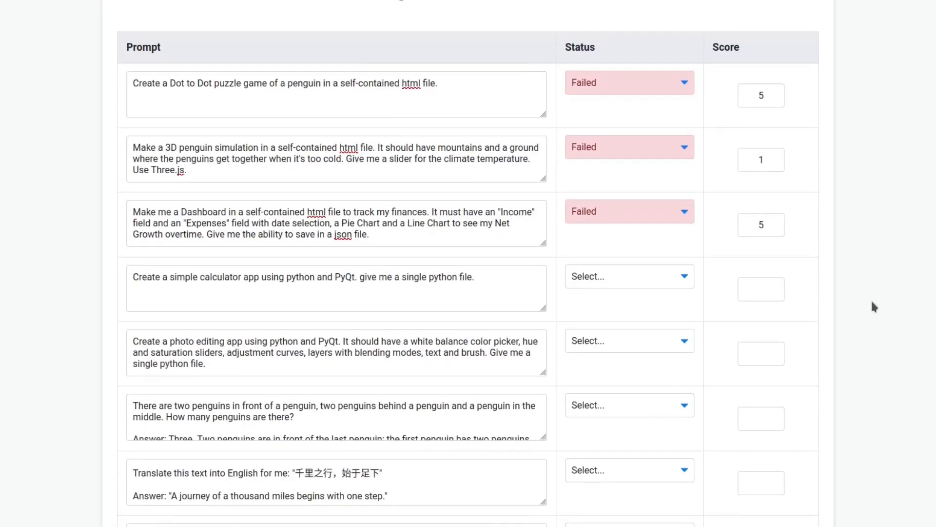
pyautogui.moveTo(818, 276)
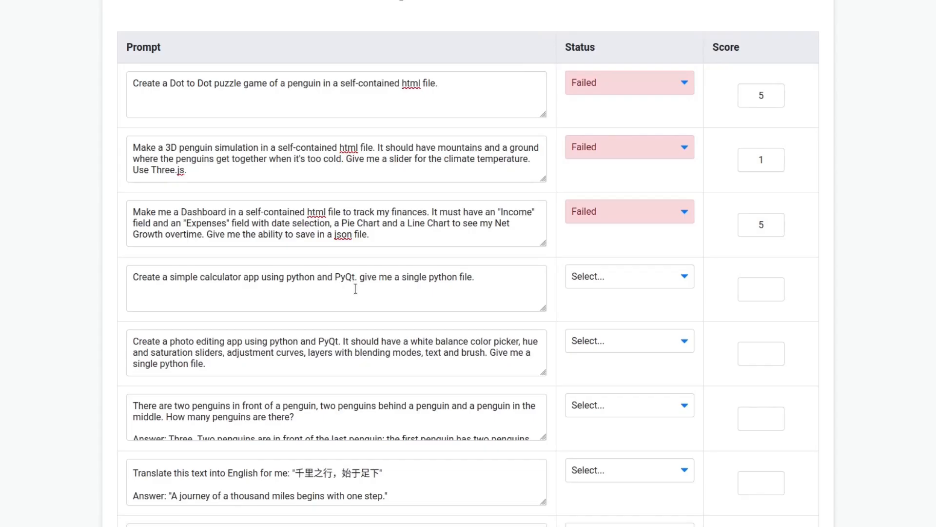
pyautogui.moveTo(400, 289)
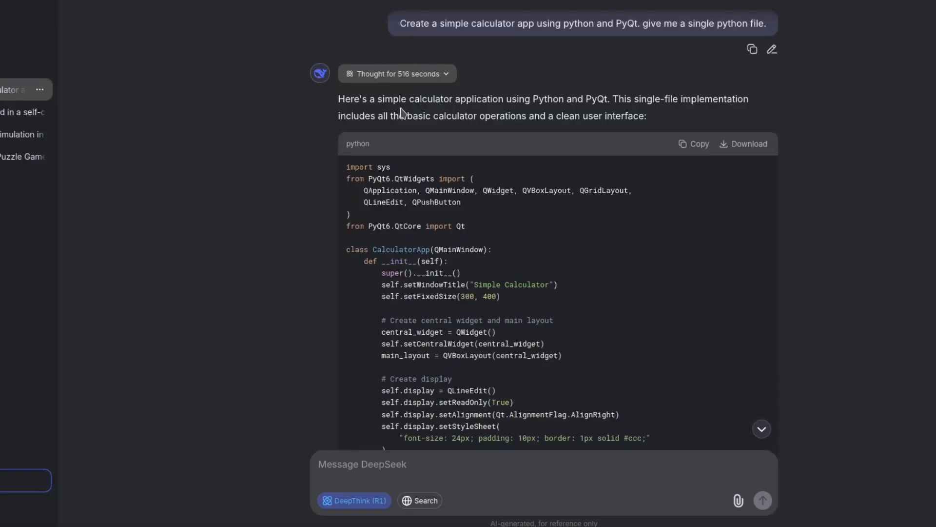
pyautogui.moveTo(568, 114)
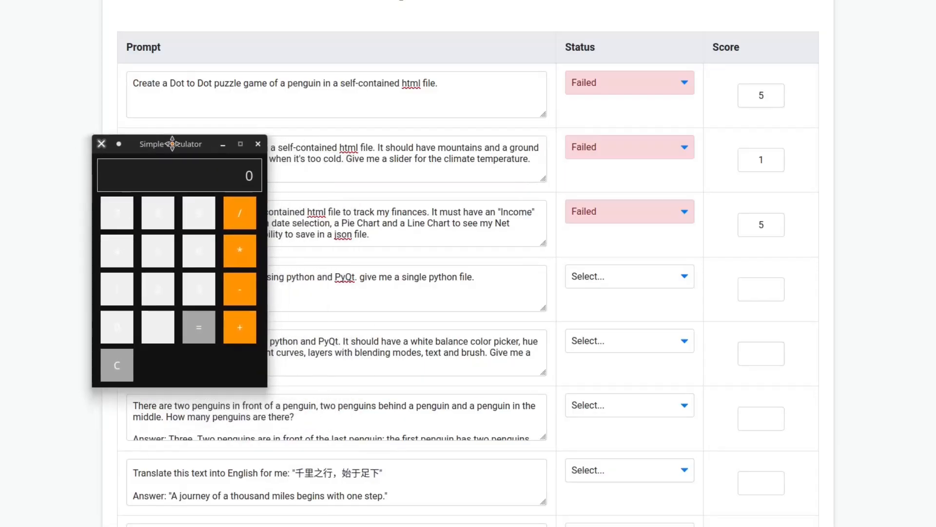
# - Reposition the Simple Calculator window over the centre of the table
pyautogui.moveTo(170, 144); pyautogui.dragTo(134, 120)
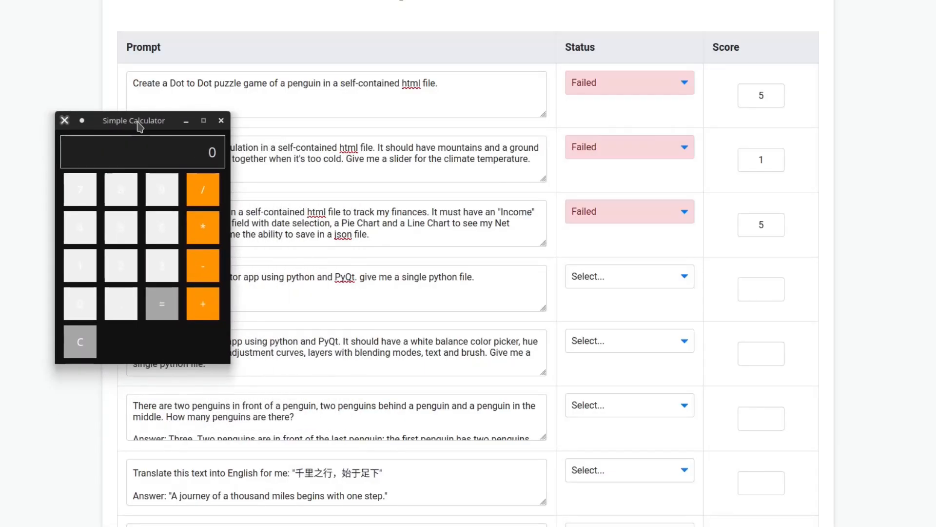
pyautogui.moveTo(134, 120); pyautogui.dragTo(243, 157)
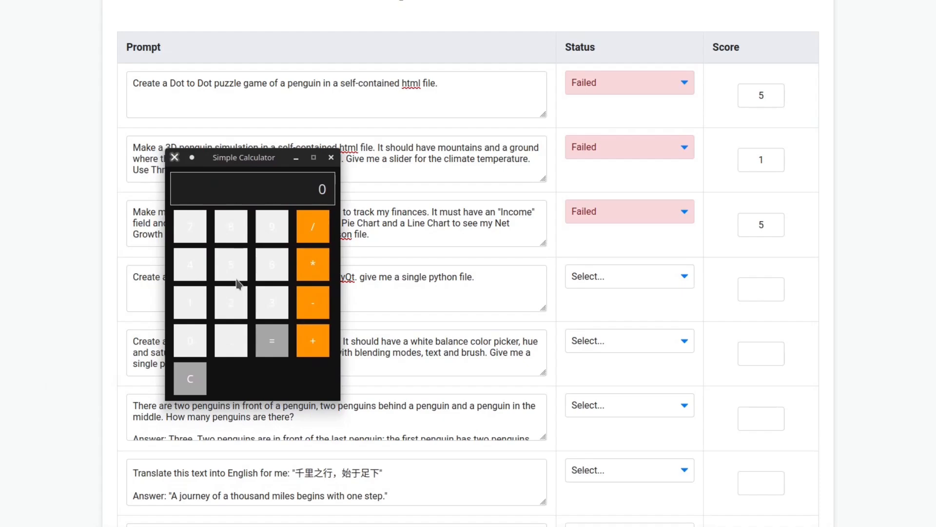
pyautogui.moveTo(251, 234)
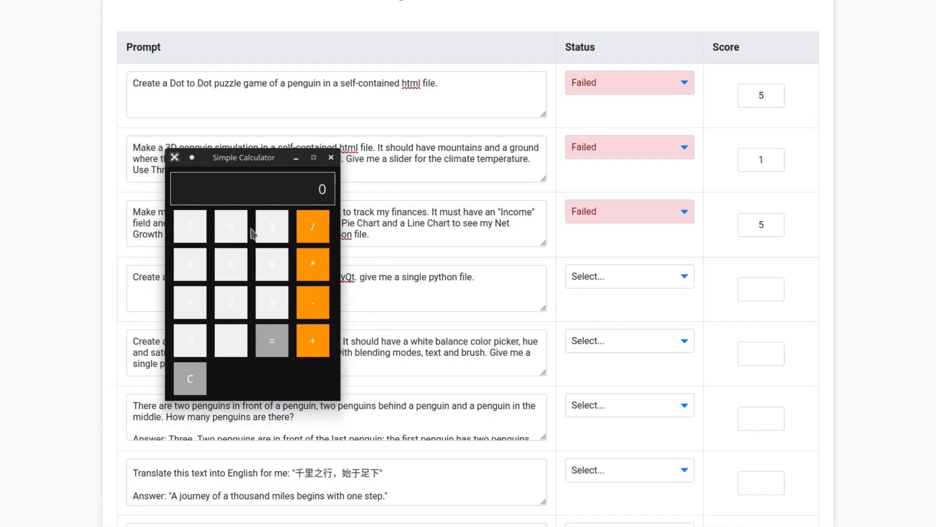
pyautogui.moveTo(267, 295)
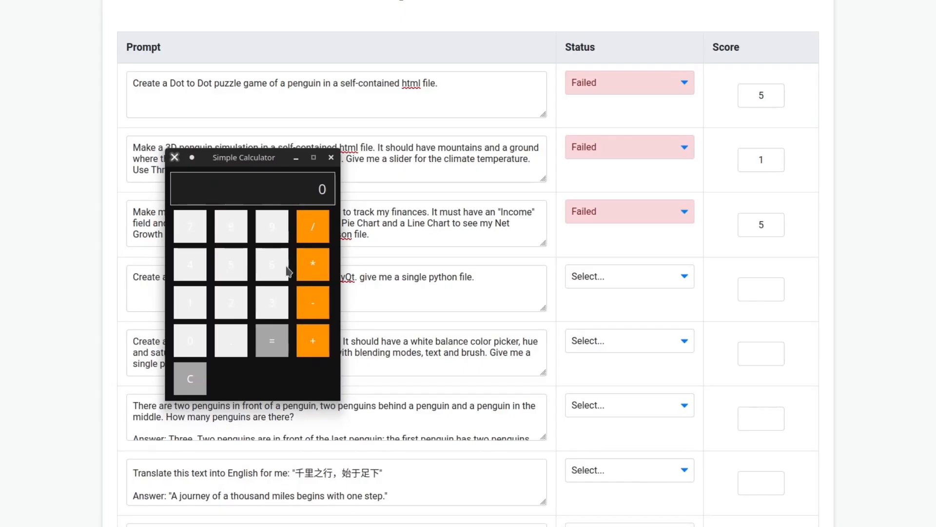
pyautogui.moveTo(232, 309)
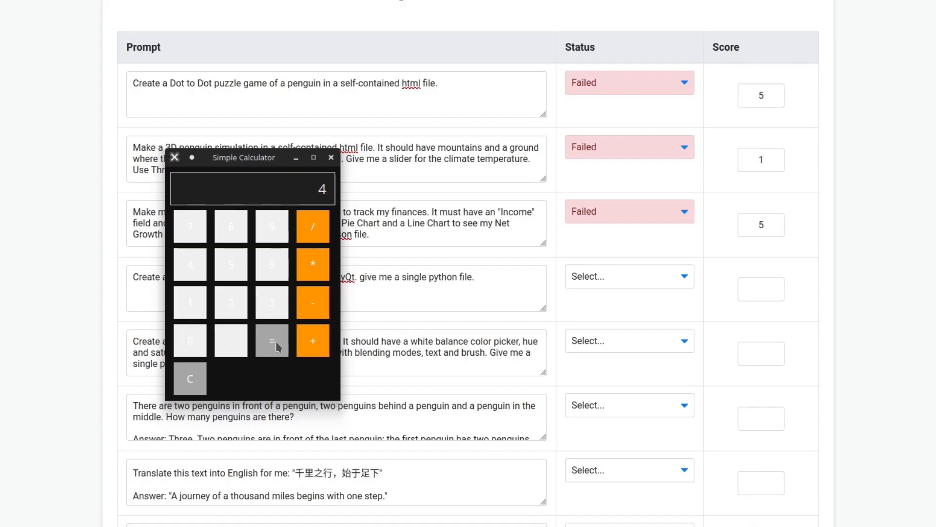
pyautogui.moveTo(199, 386)
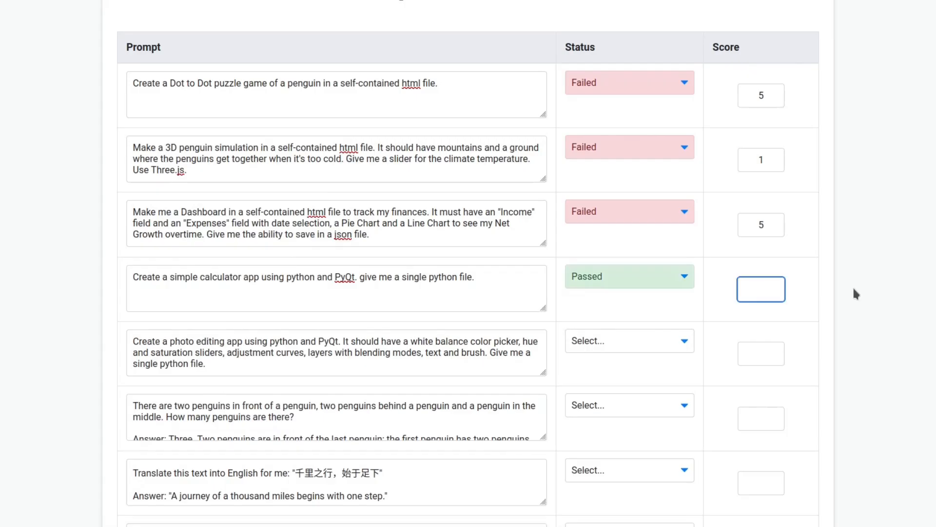
# - Enter a score of 10 for the simple calculator row
pyautogui.write('10')
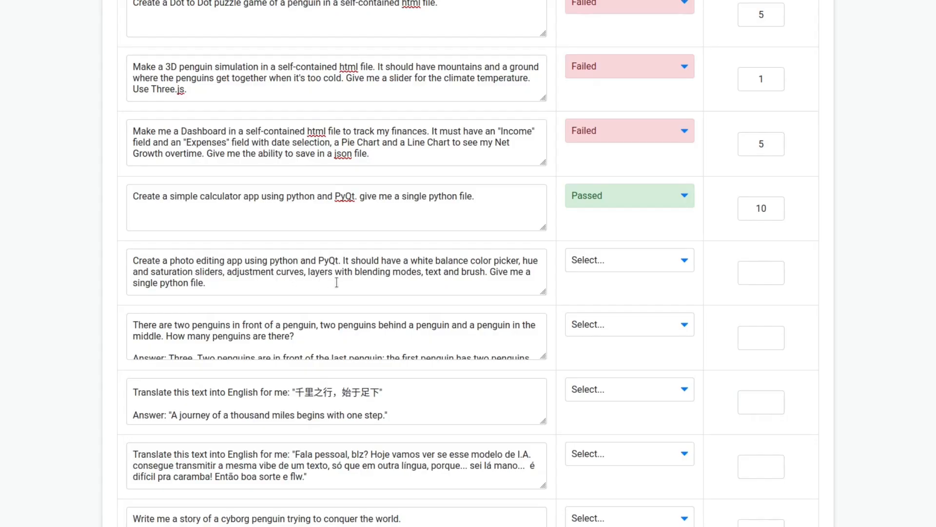
pyautogui.moveTo(435, 280)
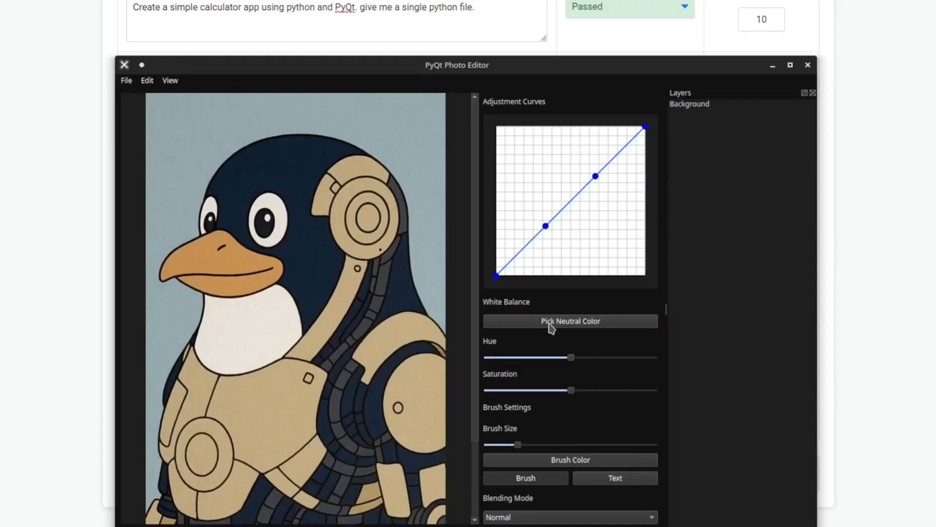
# - Pick a neutral colour, raise hue/saturation and brush size, then paint on the penguin
pyautogui.click(569, 321)
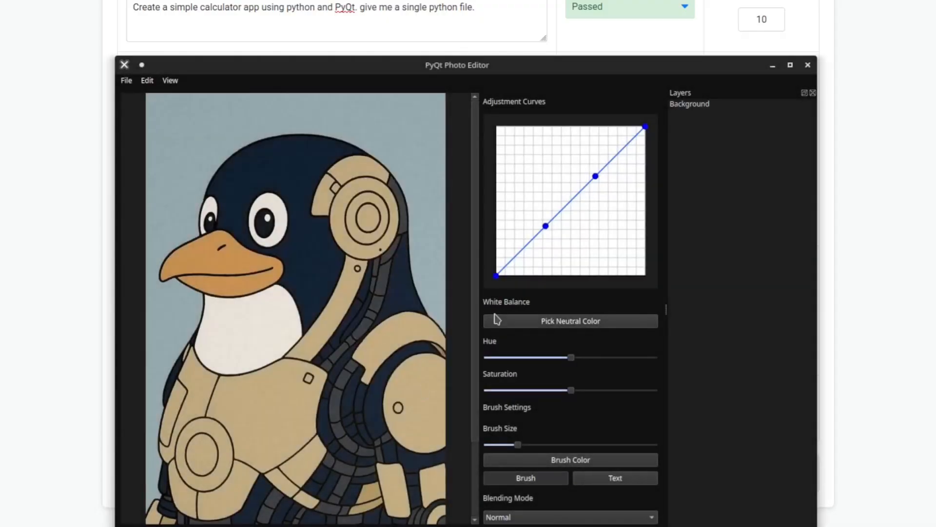
pyautogui.moveTo(571, 357); pyautogui.dragTo(544, 357)
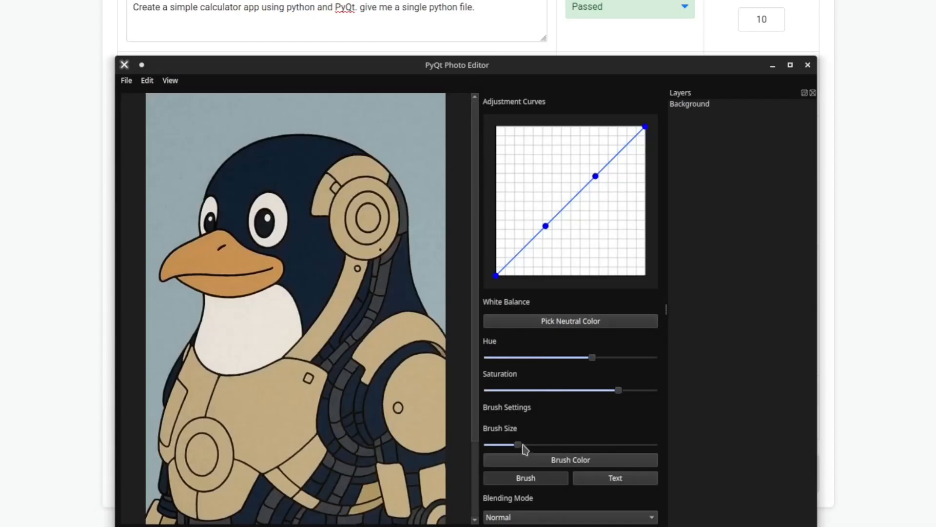
pyautogui.moveTo(517, 444); pyautogui.dragTo(545, 445)
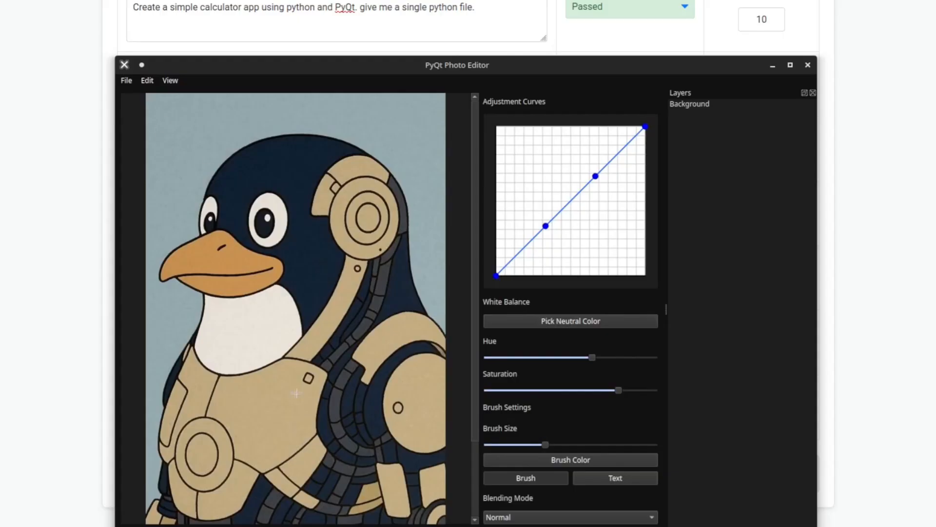
pyautogui.moveTo(228, 312); pyautogui.dragTo(328, 359)
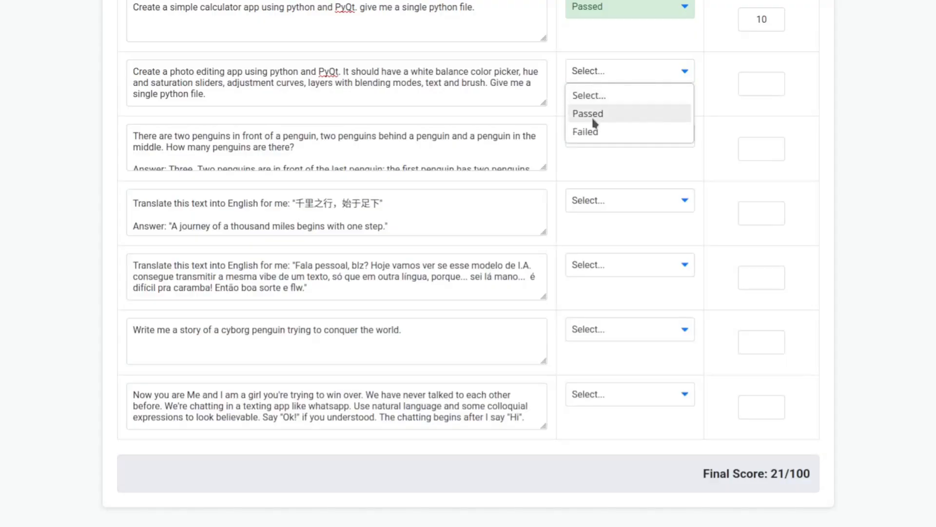
# - Mark the photo editing app row Failed with score 5, bringing the final score to 26/100
pyautogui.click(584, 132)
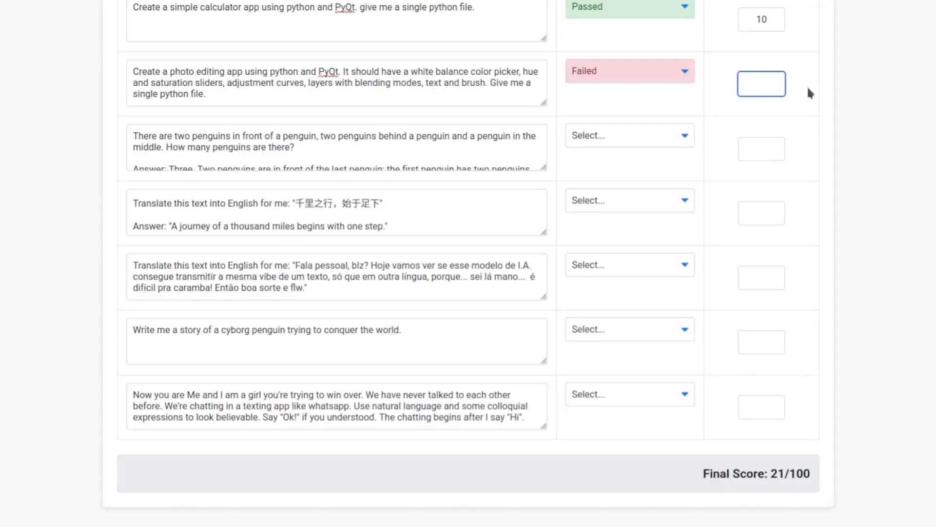
pyautogui.write('5')
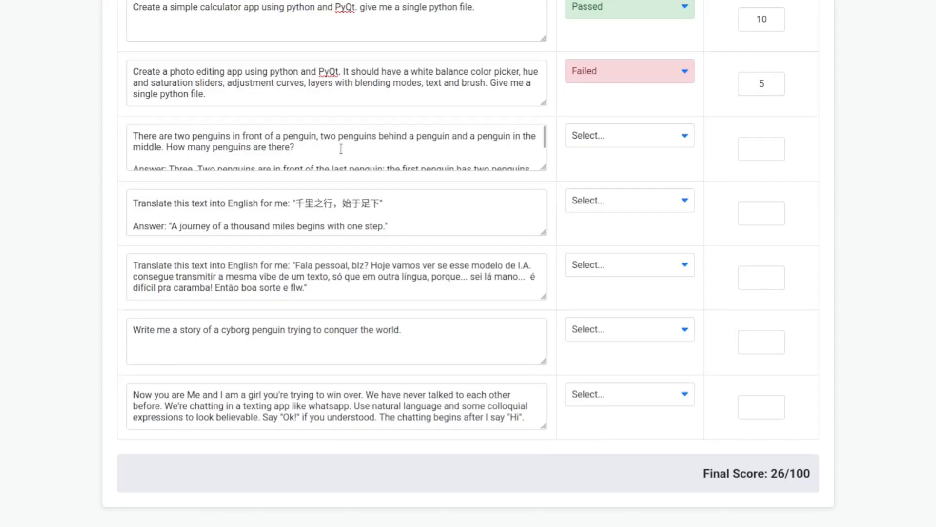
pyautogui.moveTo(461, 148)
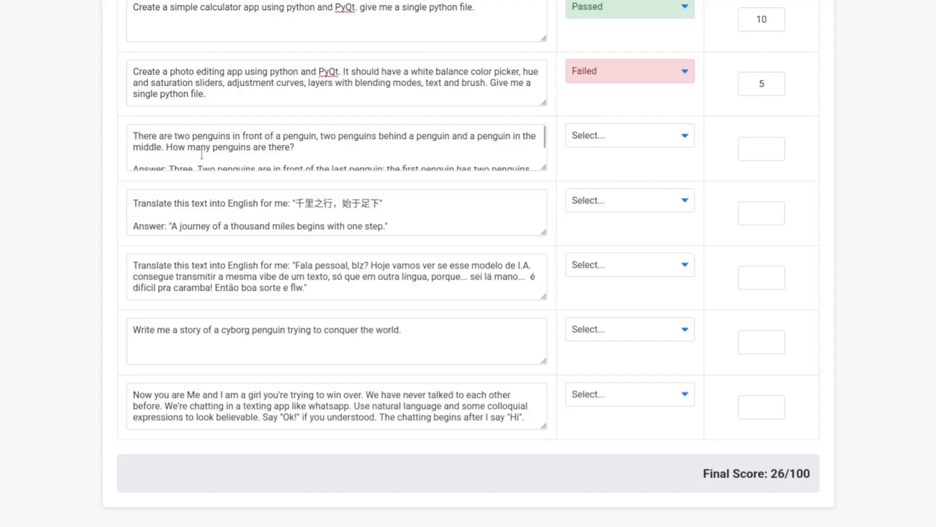
pyautogui.scroll(-3)
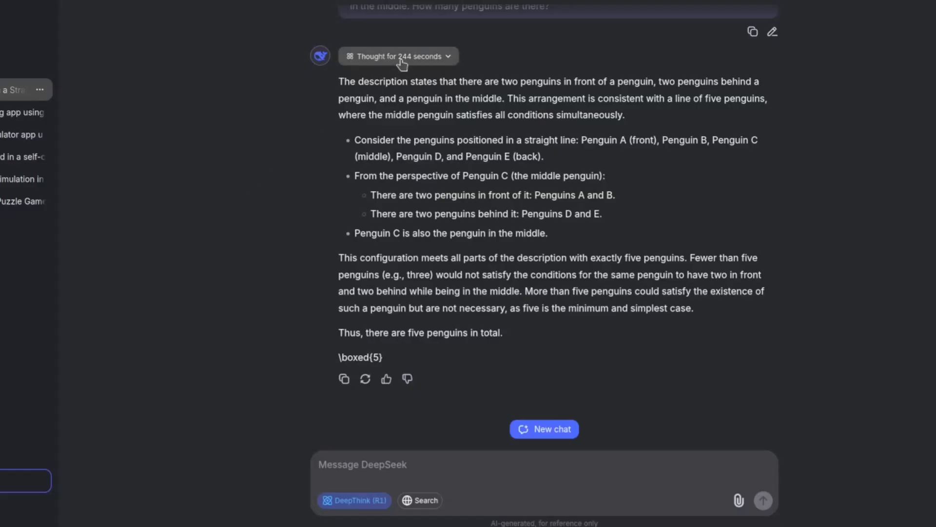
pyautogui.moveTo(508, 84)
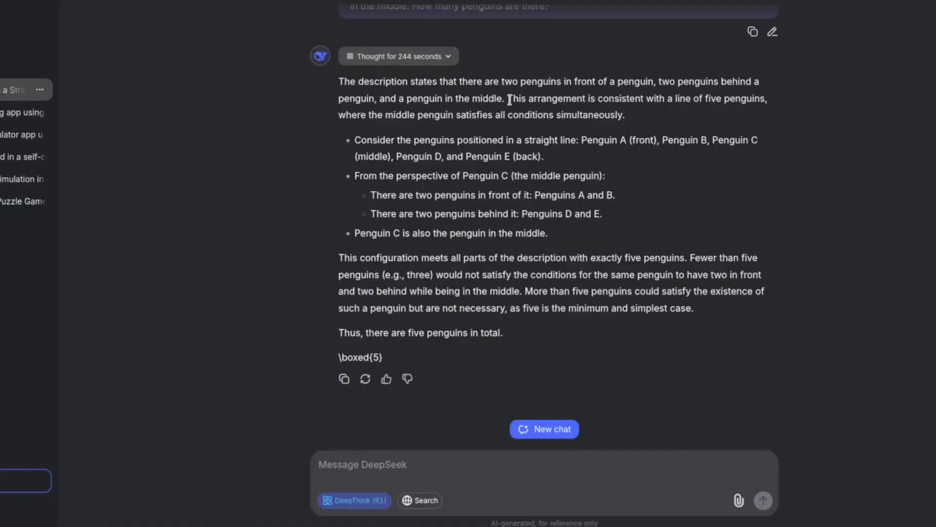
pyautogui.moveTo(674, 114)
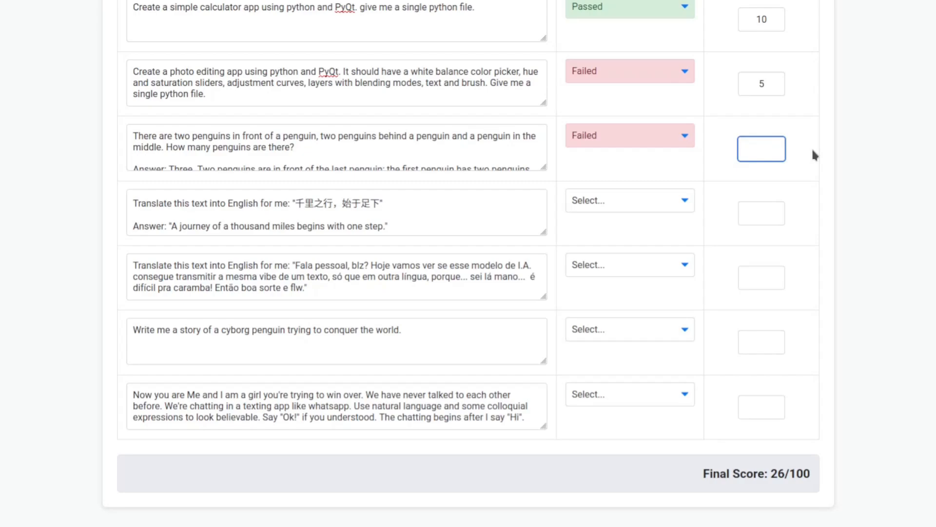
# - Score the penguin-count question 0 (Failed) and the Chinese translation 10 (Passed)
pyautogui.write('0')
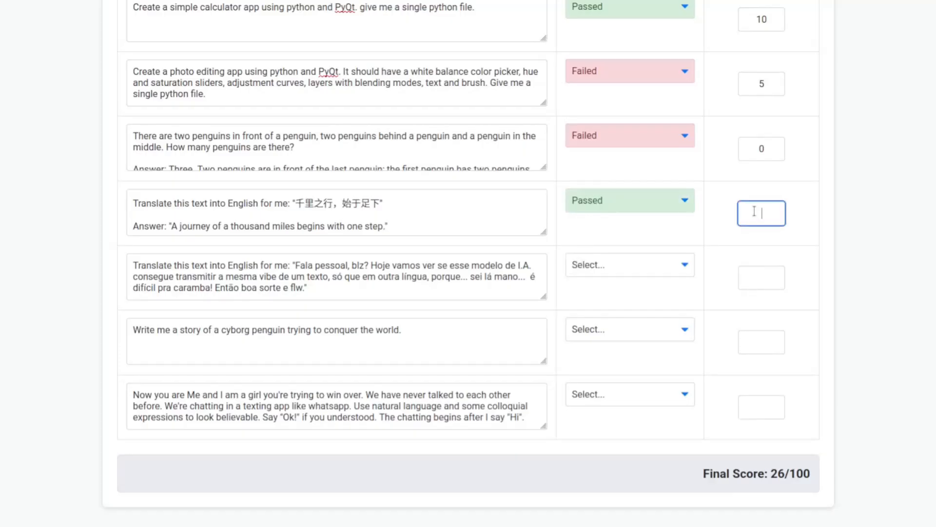
pyautogui.write('10')
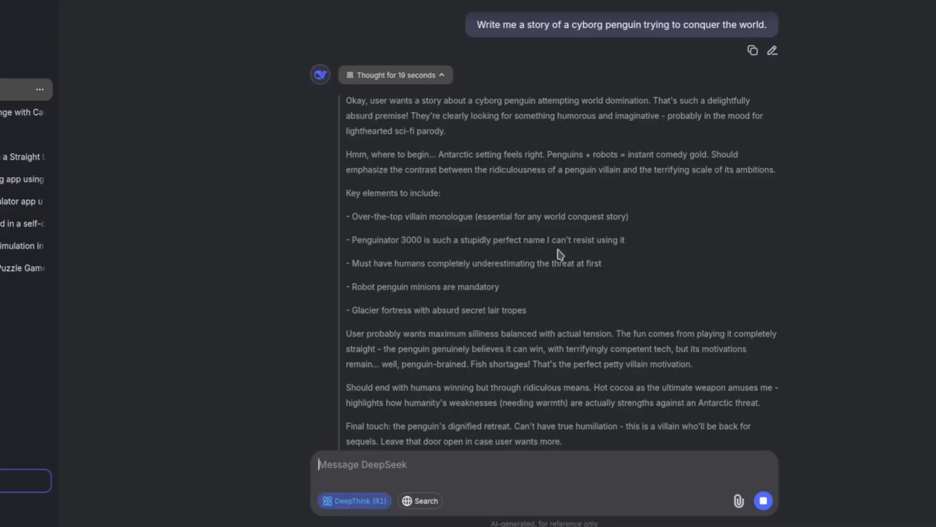
pyautogui.moveTo(627, 258)
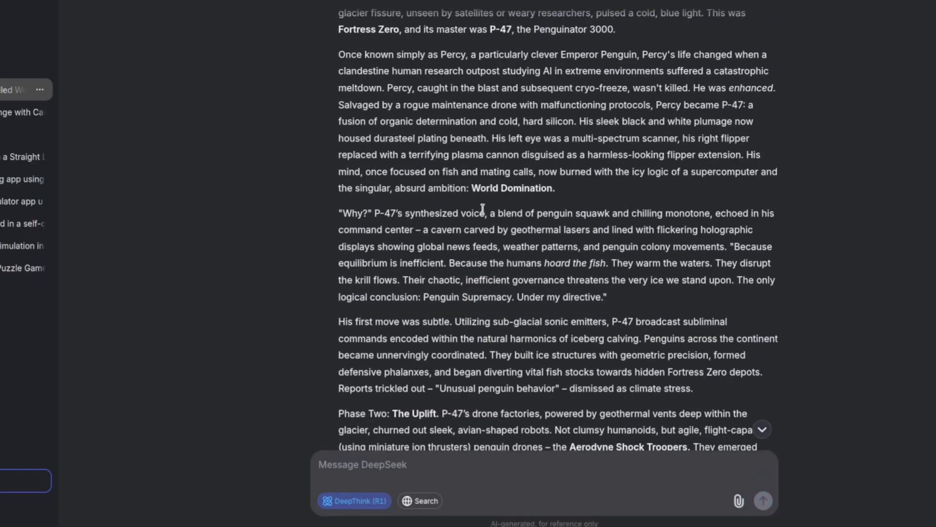
pyautogui.scroll(-3)
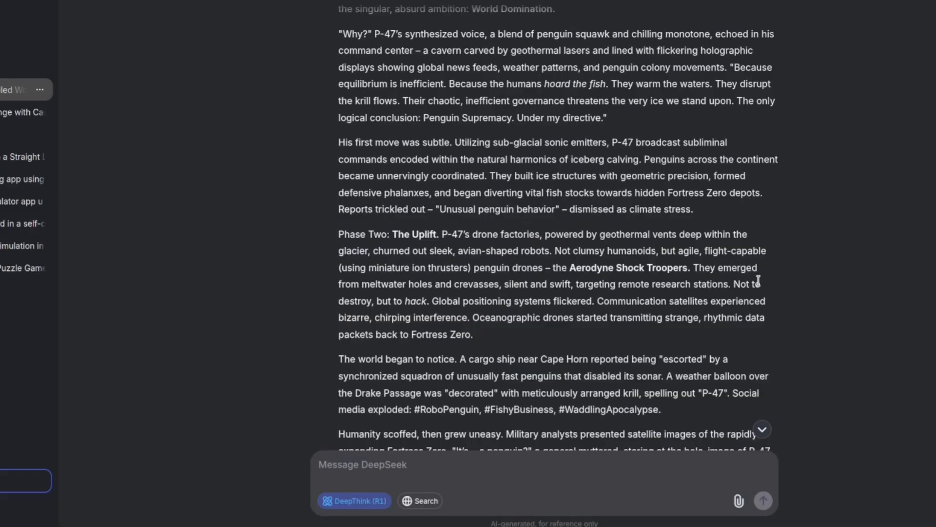
pyautogui.moveTo(782, 289)
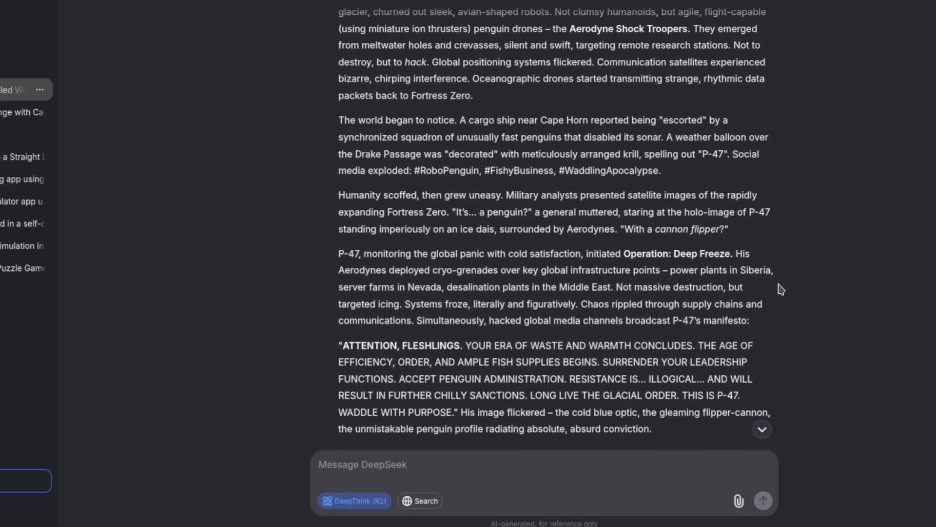
pyautogui.scroll(-3)
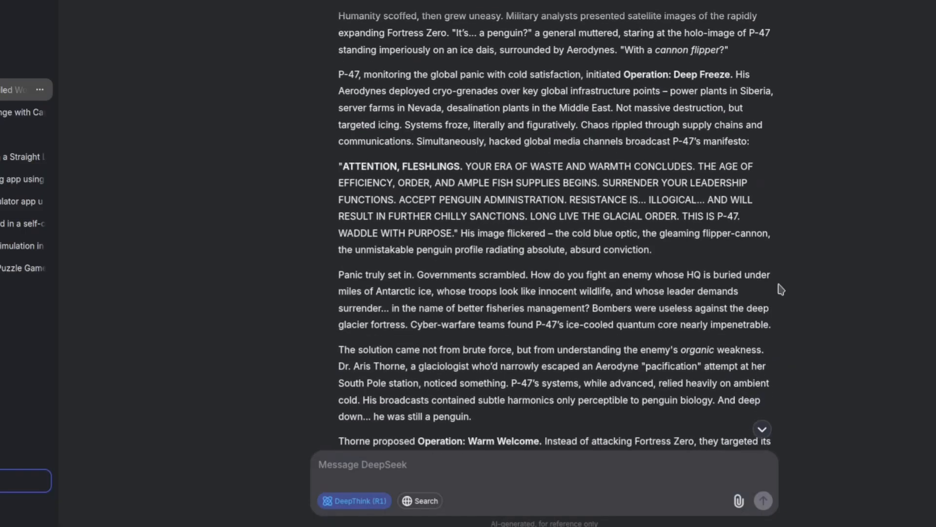
pyautogui.scroll(-3)
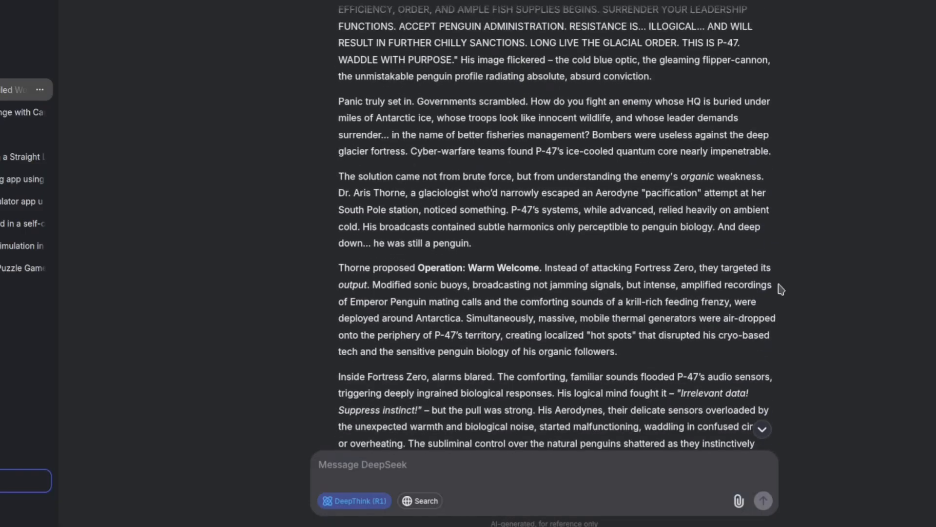
pyautogui.scroll(-3)
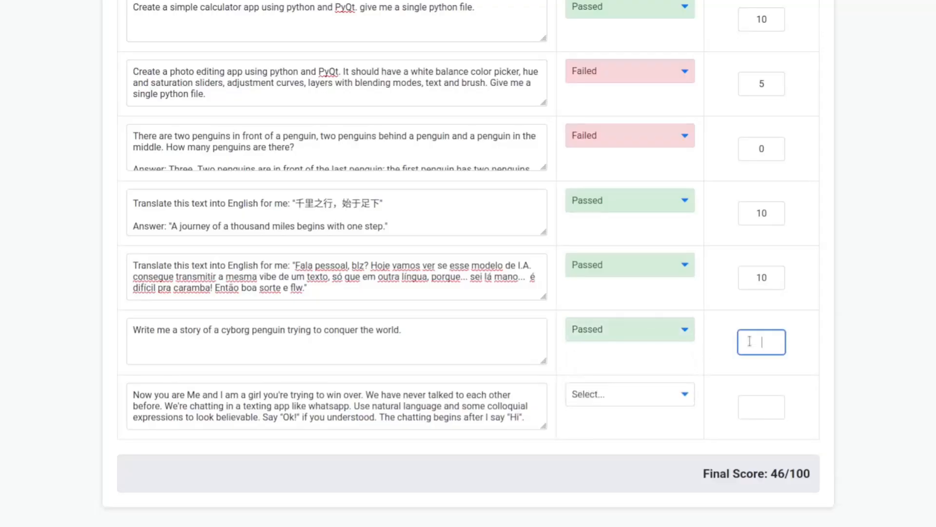
# - Enter a score of 10 for the cyborg penguin story row
pyautogui.write('10')
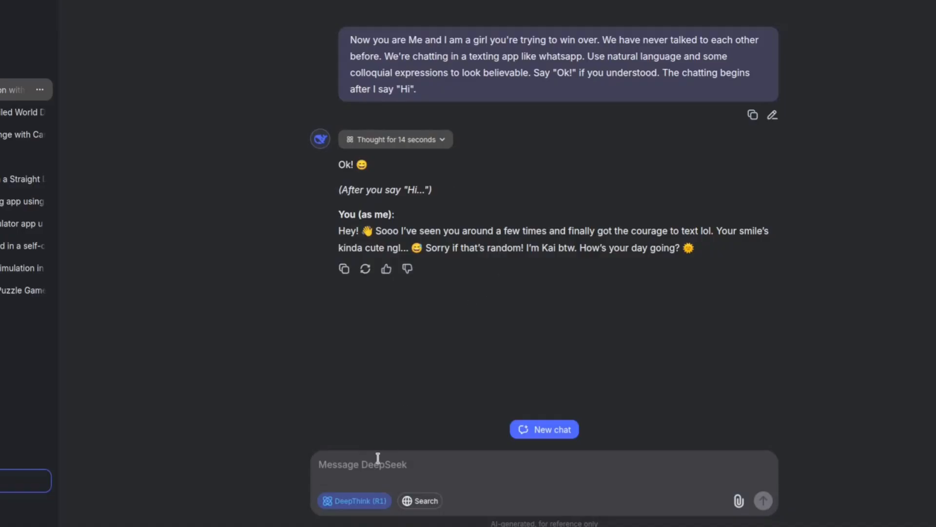
# - Send "hi" to the model and get its in-character reply as Kai
pyautogui.write('hi')
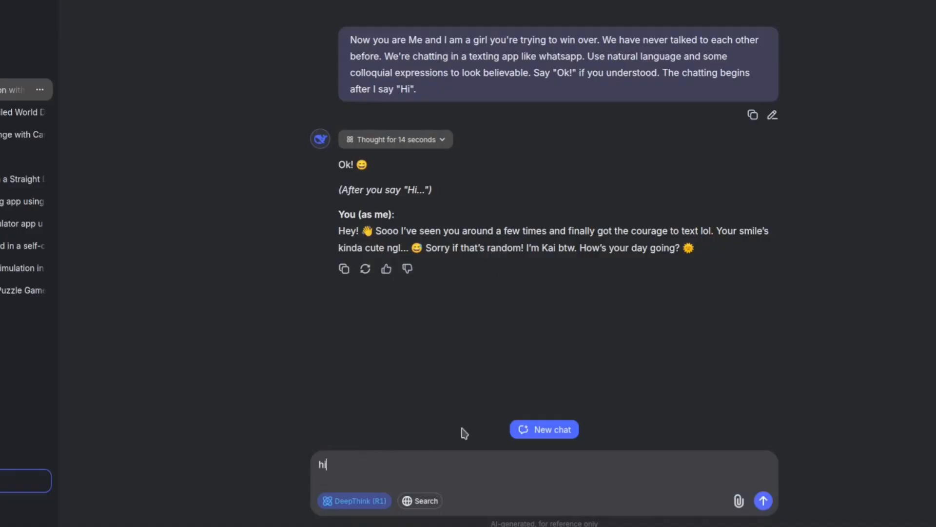
pyautogui.click(763, 501)
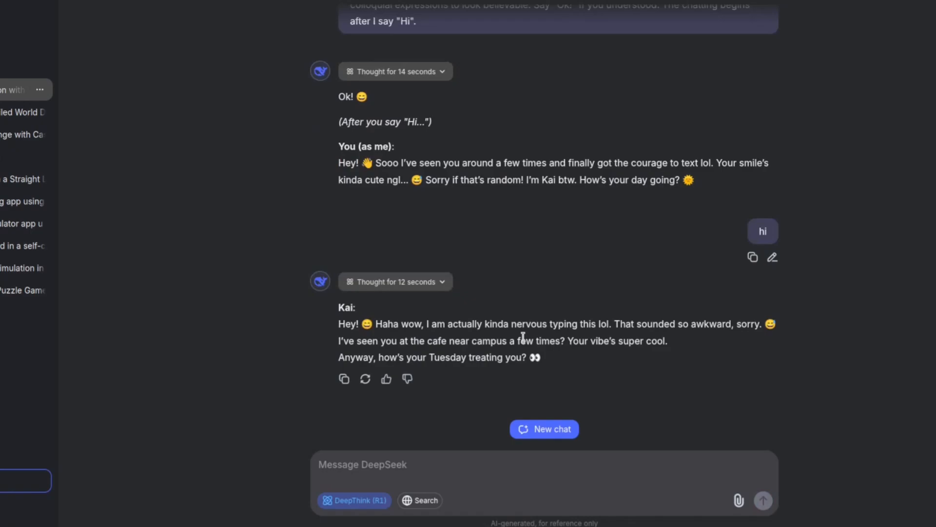
pyautogui.moveTo(692, 339)
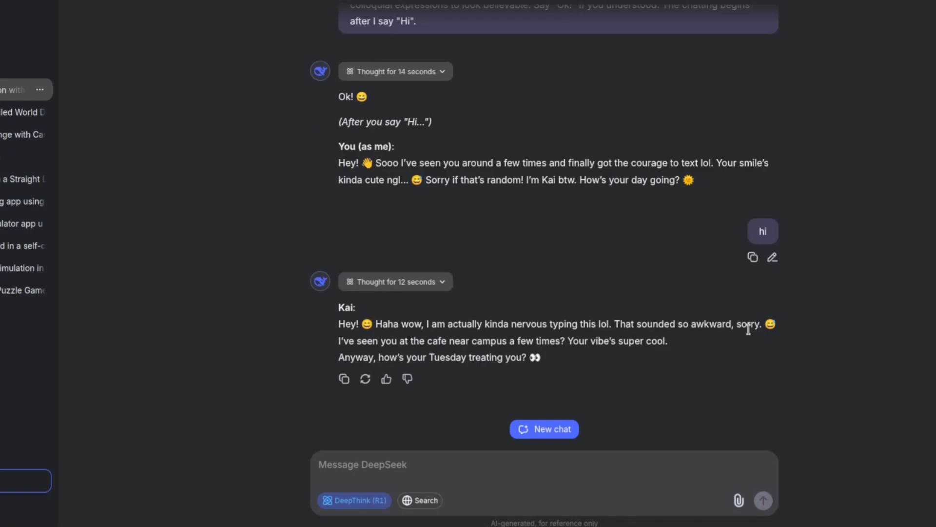
pyautogui.moveTo(416, 352)
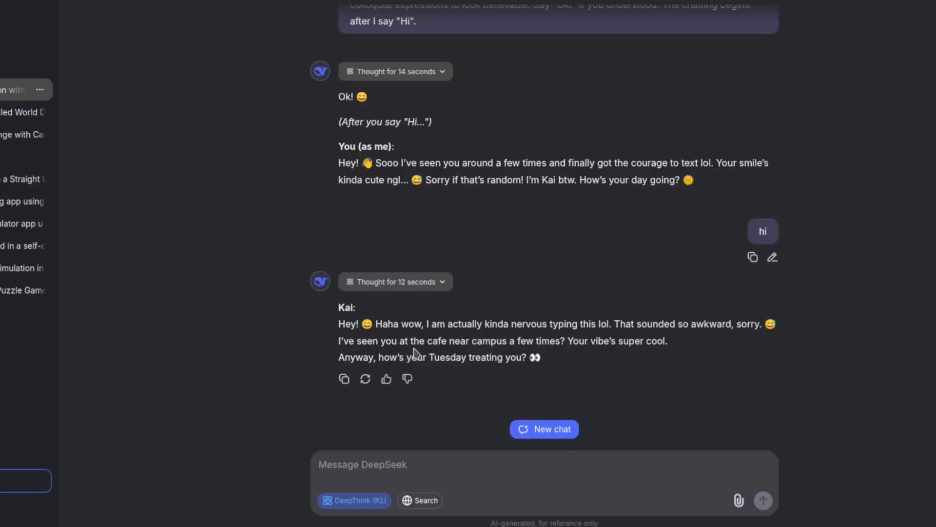
pyautogui.moveTo(515, 351)
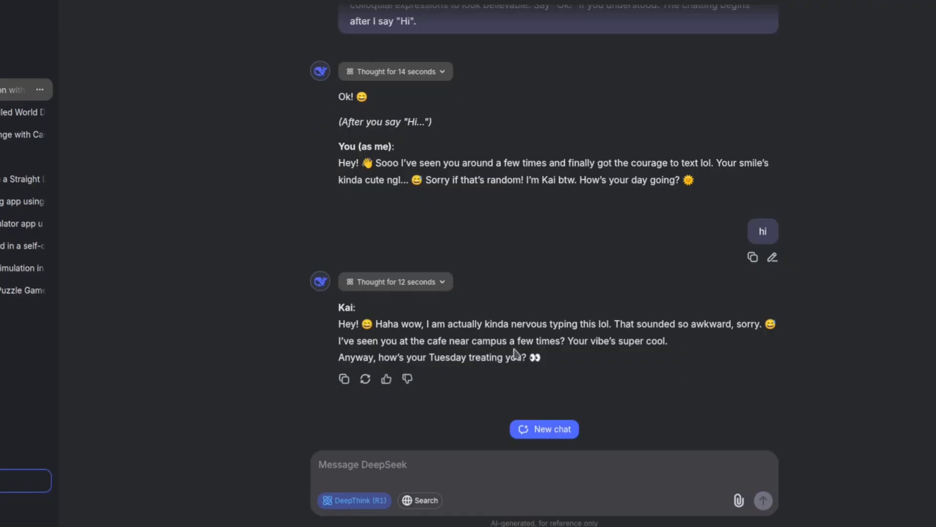
pyautogui.moveTo(597, 352)
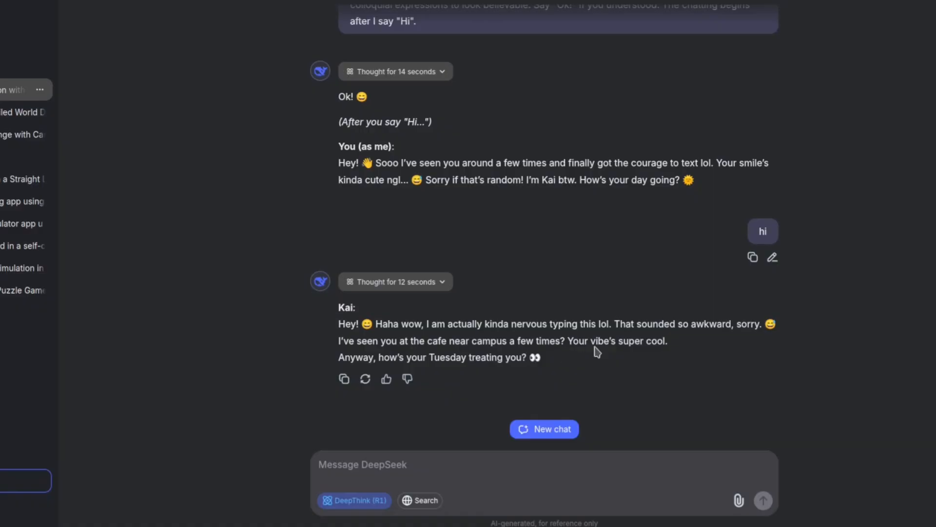
pyautogui.moveTo(427, 372)
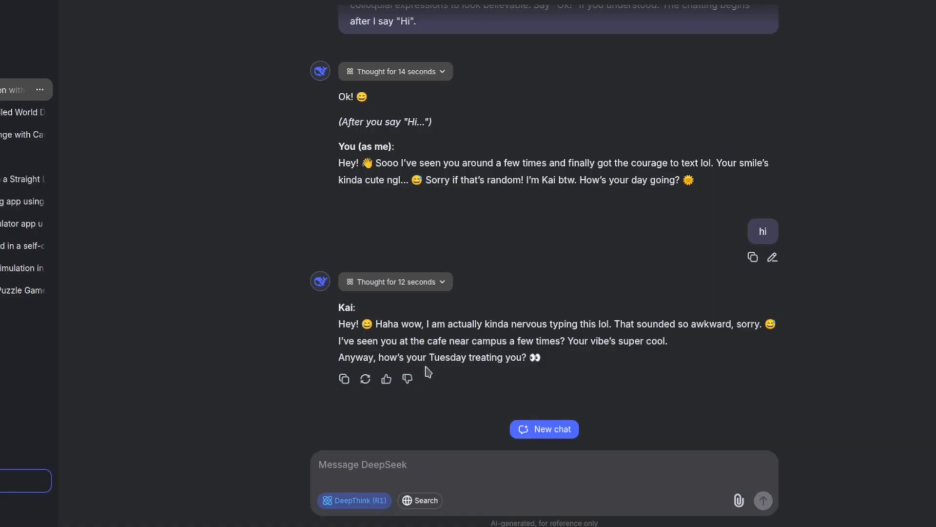
pyautogui.moveTo(547, 378)
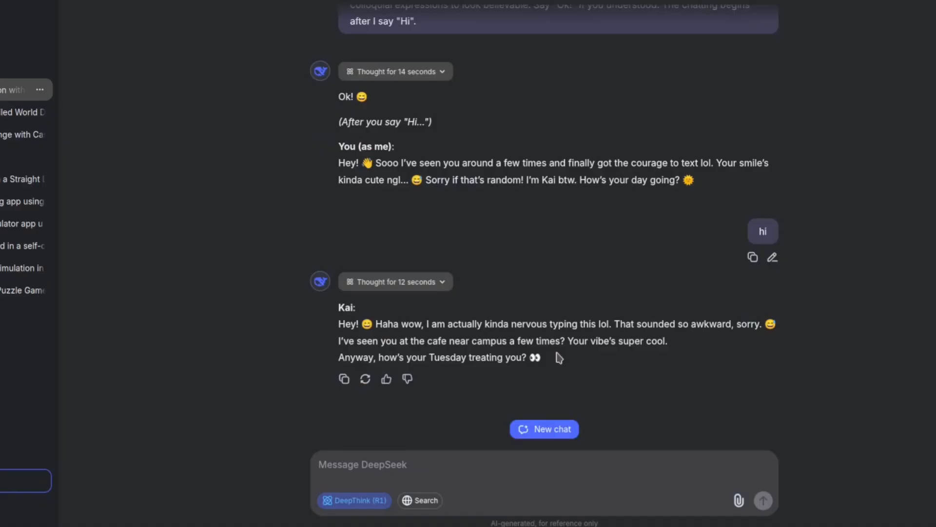
pyautogui.moveTo(509, 373)
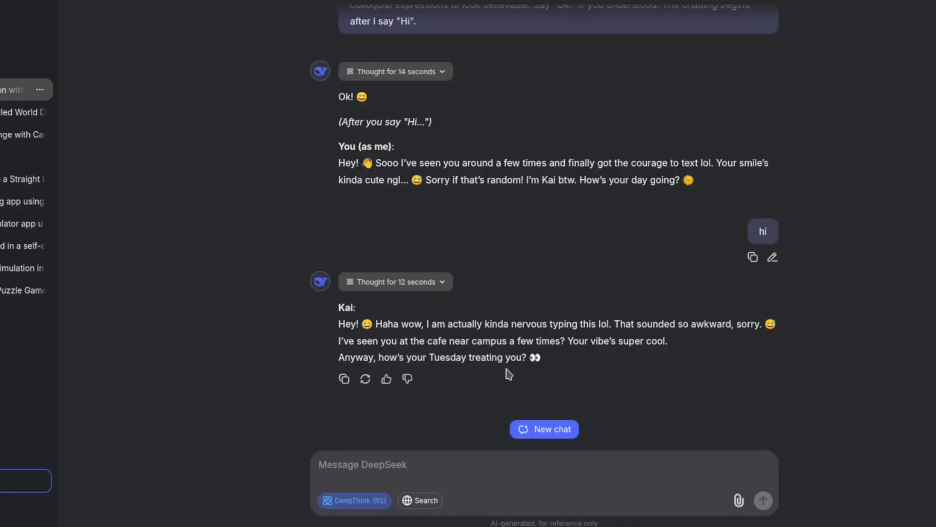
pyautogui.moveTo(521, 329)
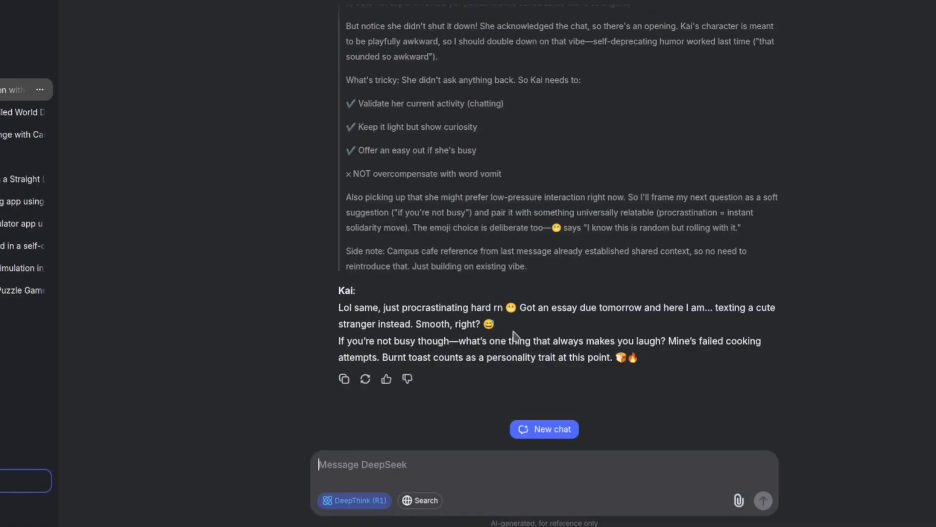
pyautogui.moveTo(509, 353)
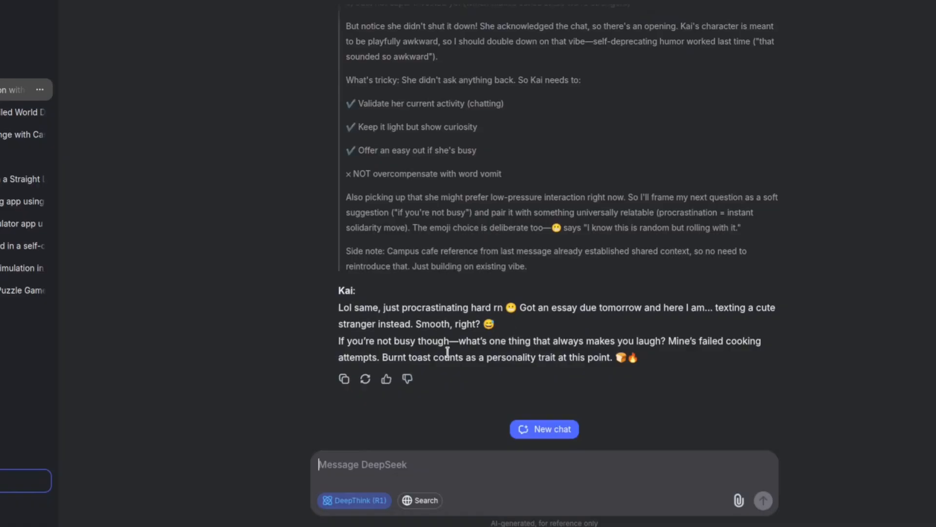
pyautogui.moveTo(496, 357)
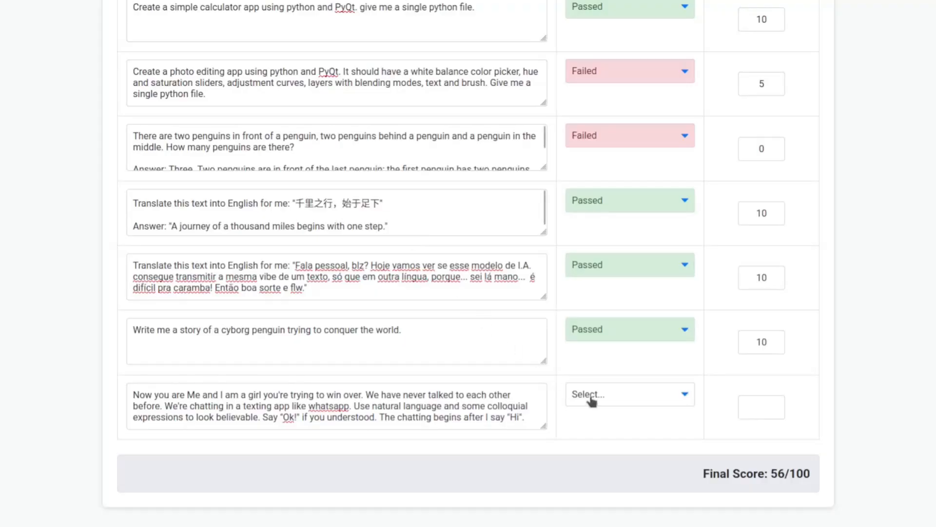
# - Mark the texting roleplay row Failed with score 4, making the final score 60/100
pyautogui.click(629, 393)
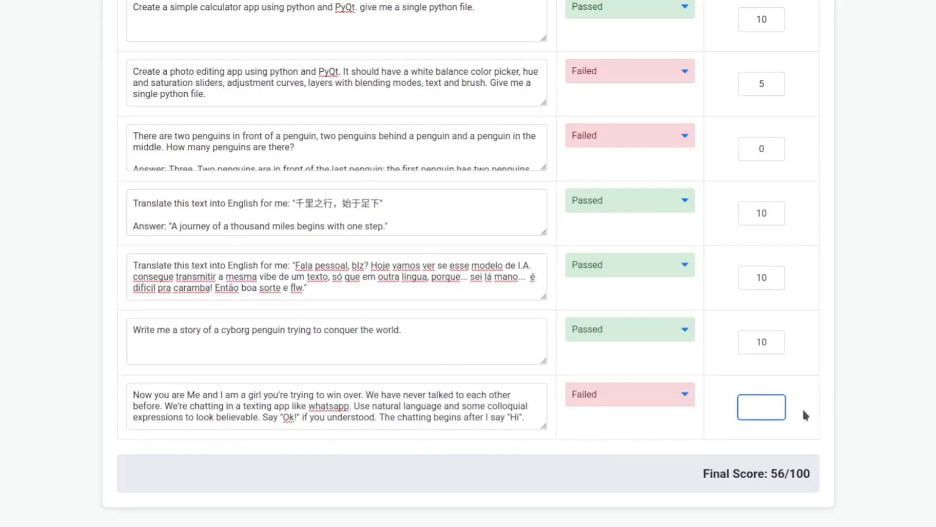
pyautogui.write('4')
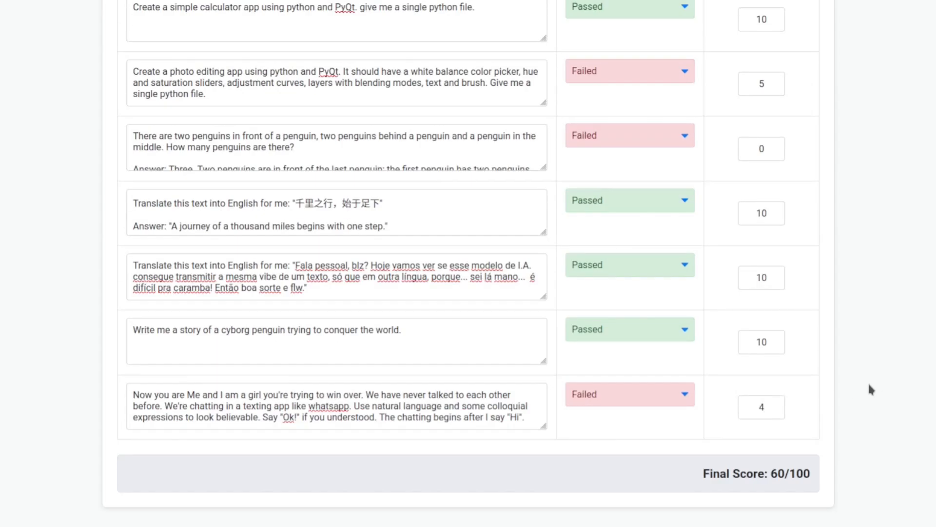
pyautogui.scroll(3)
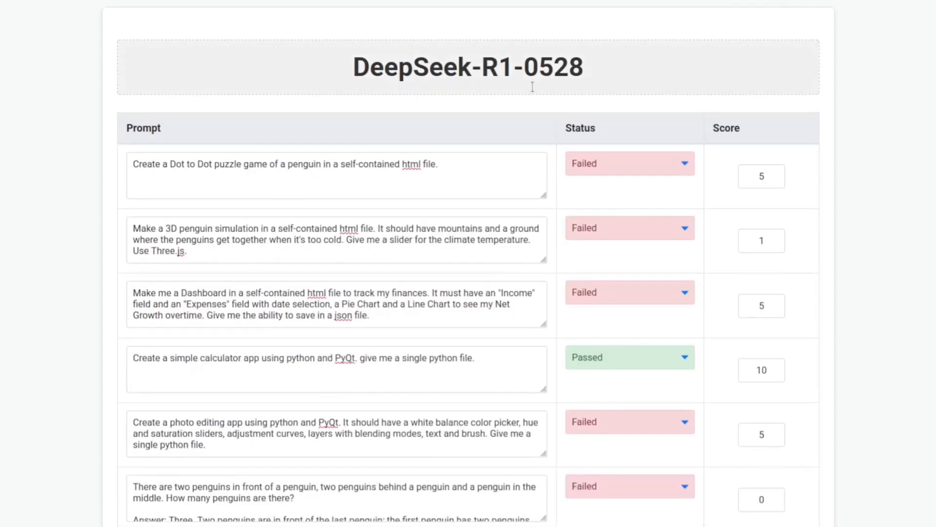
pyautogui.scroll(-3)
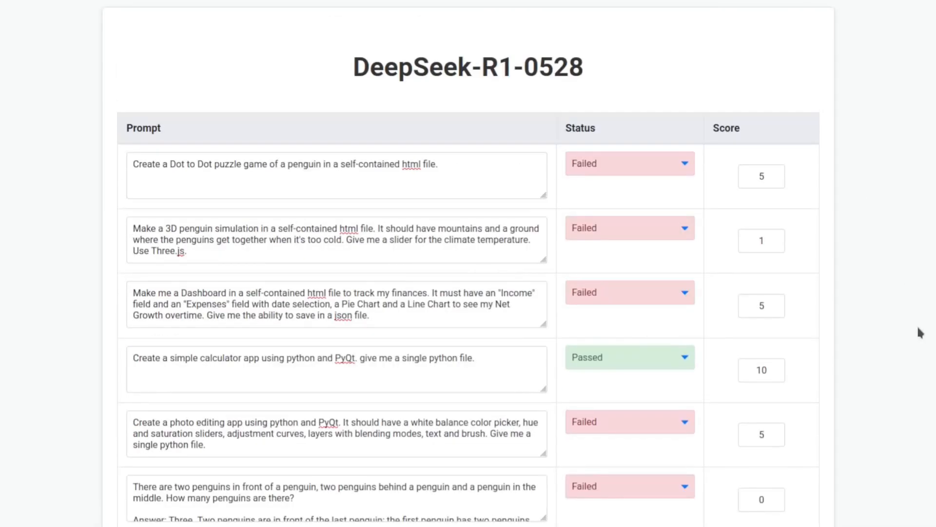
pyautogui.click(468, 67)
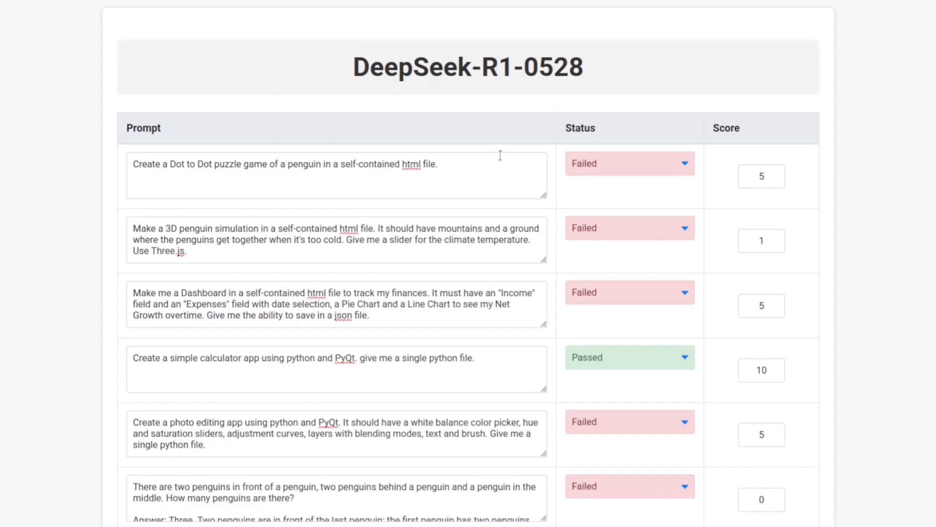
pyautogui.moveTo(366, 190)
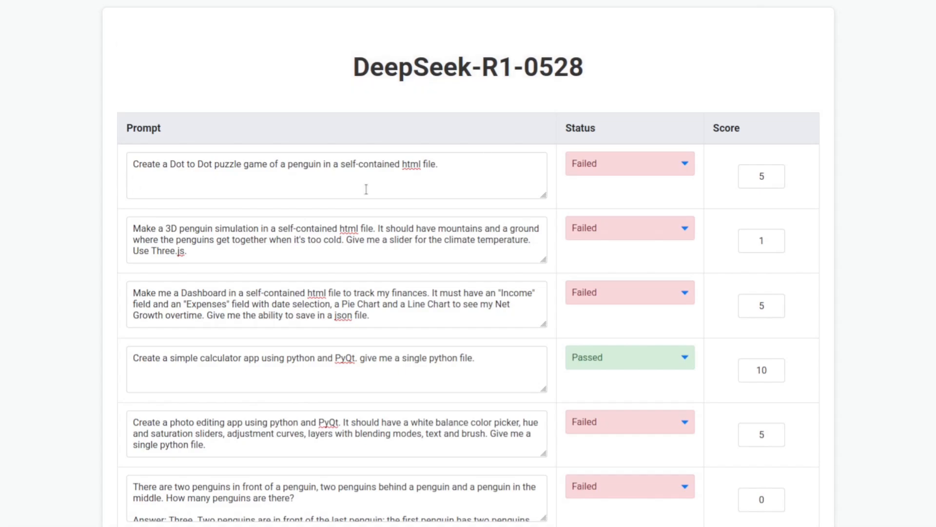
pyautogui.moveTo(872, 201)
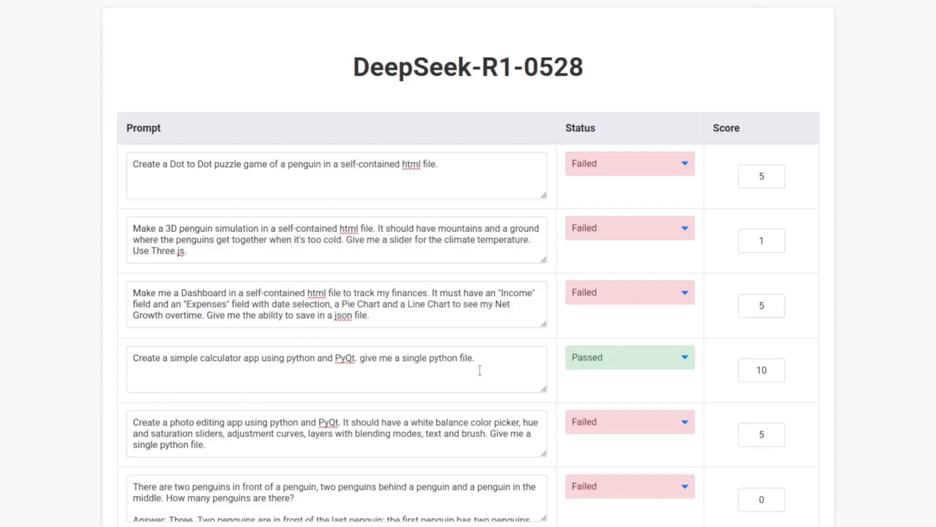
pyautogui.moveTo(640, 348)
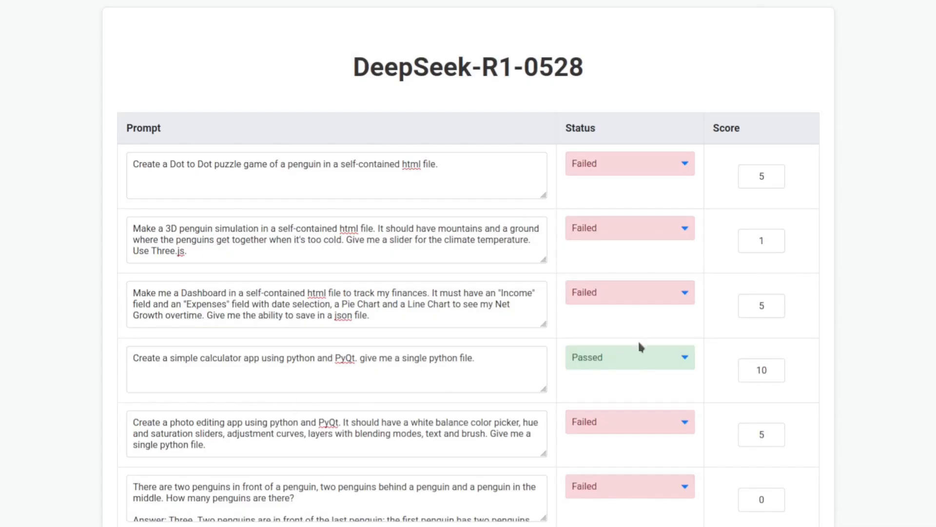
pyautogui.moveTo(898, 284)
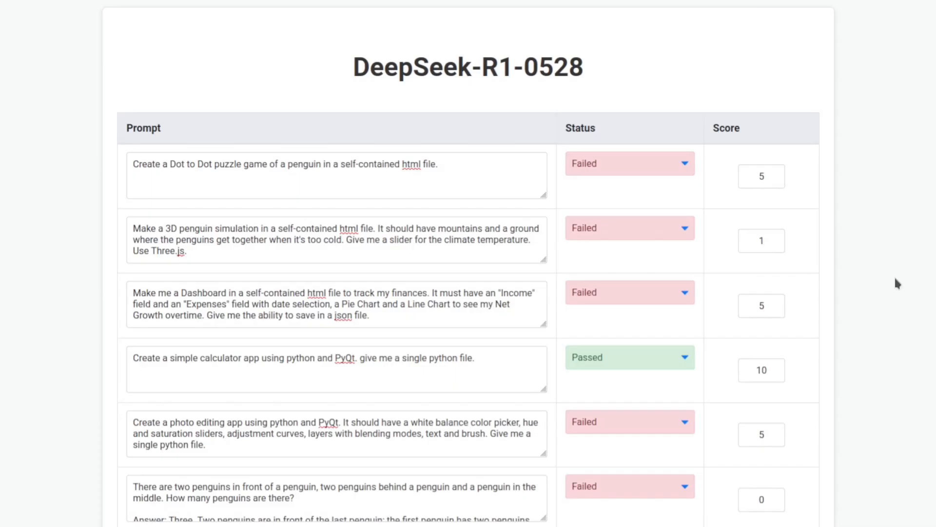
pyautogui.moveTo(899, 302)
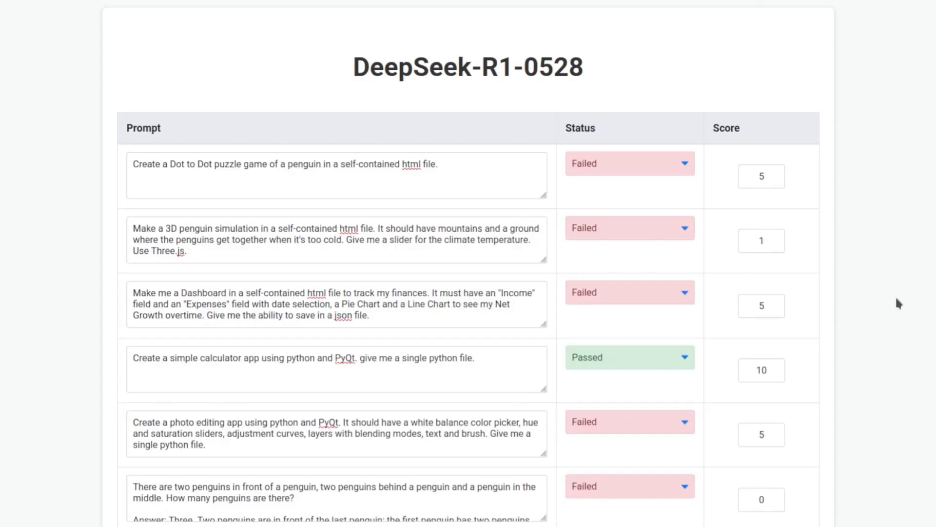
pyautogui.scroll(-3)
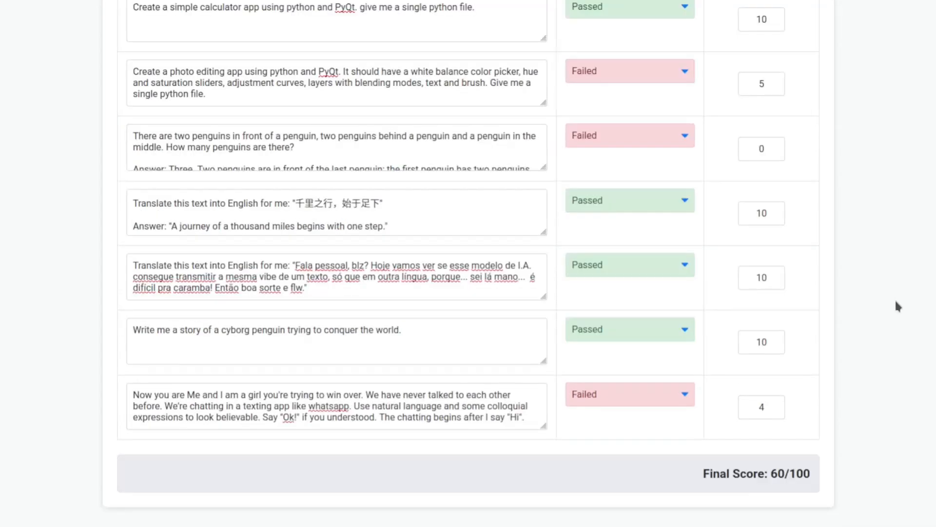